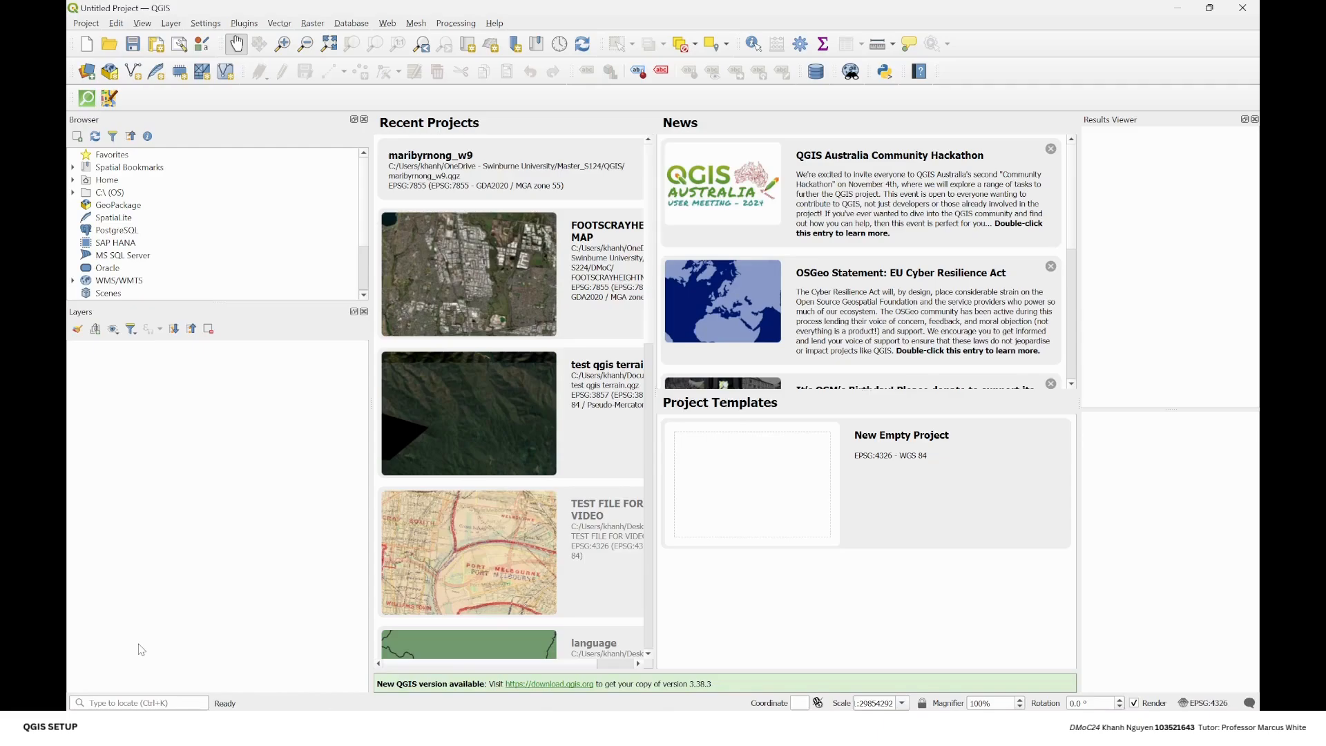
pyautogui.moveTo(353, 707)
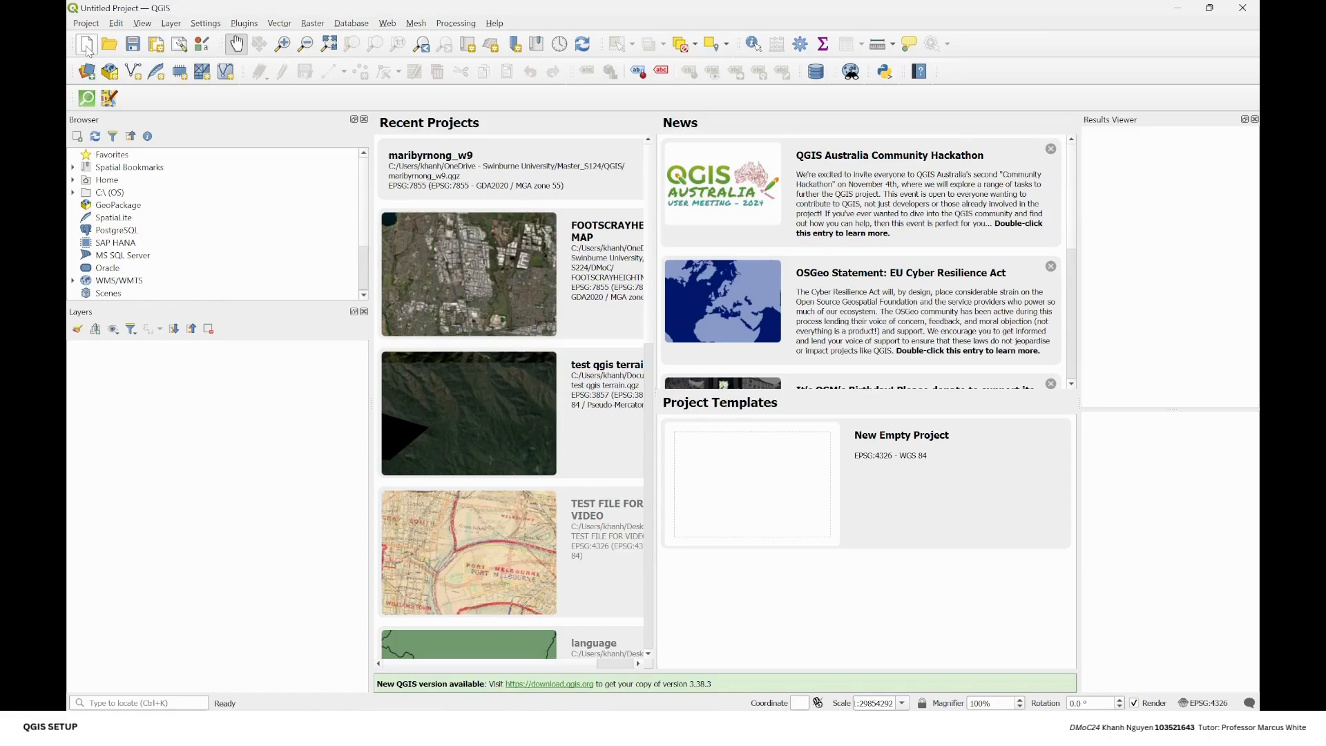
pyautogui.moveTo(85, 45)
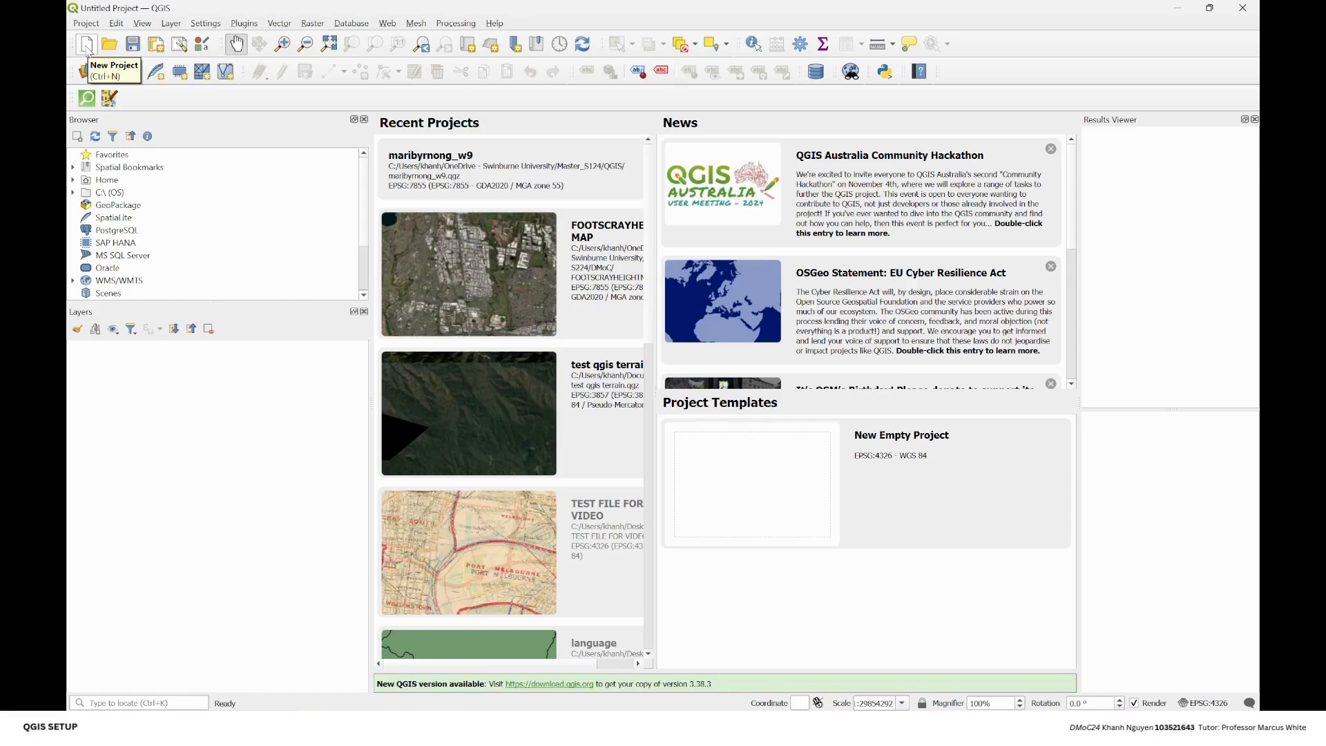
# Step: Start a new project and set its CRS to EPSG:7855 GDA2020 / MGA zone 55
pyautogui.click(86, 44)
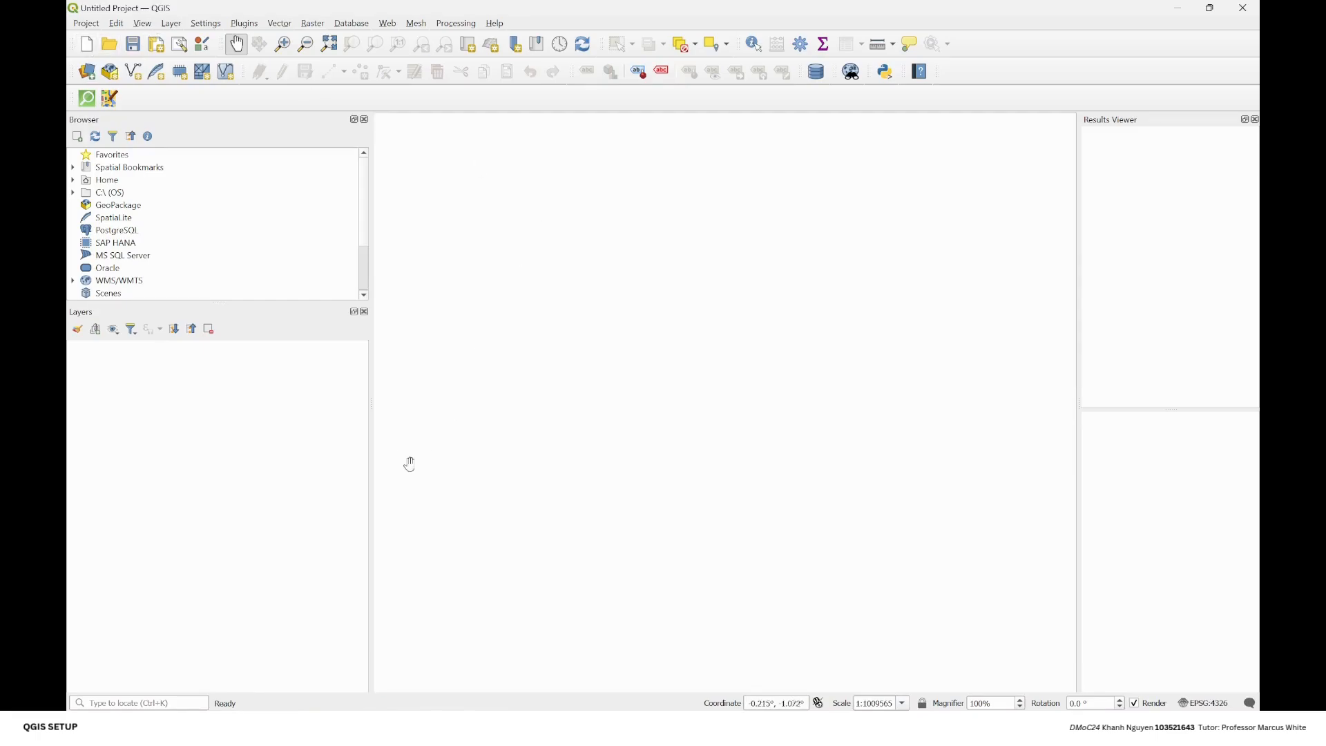
pyautogui.moveTo(951, 457)
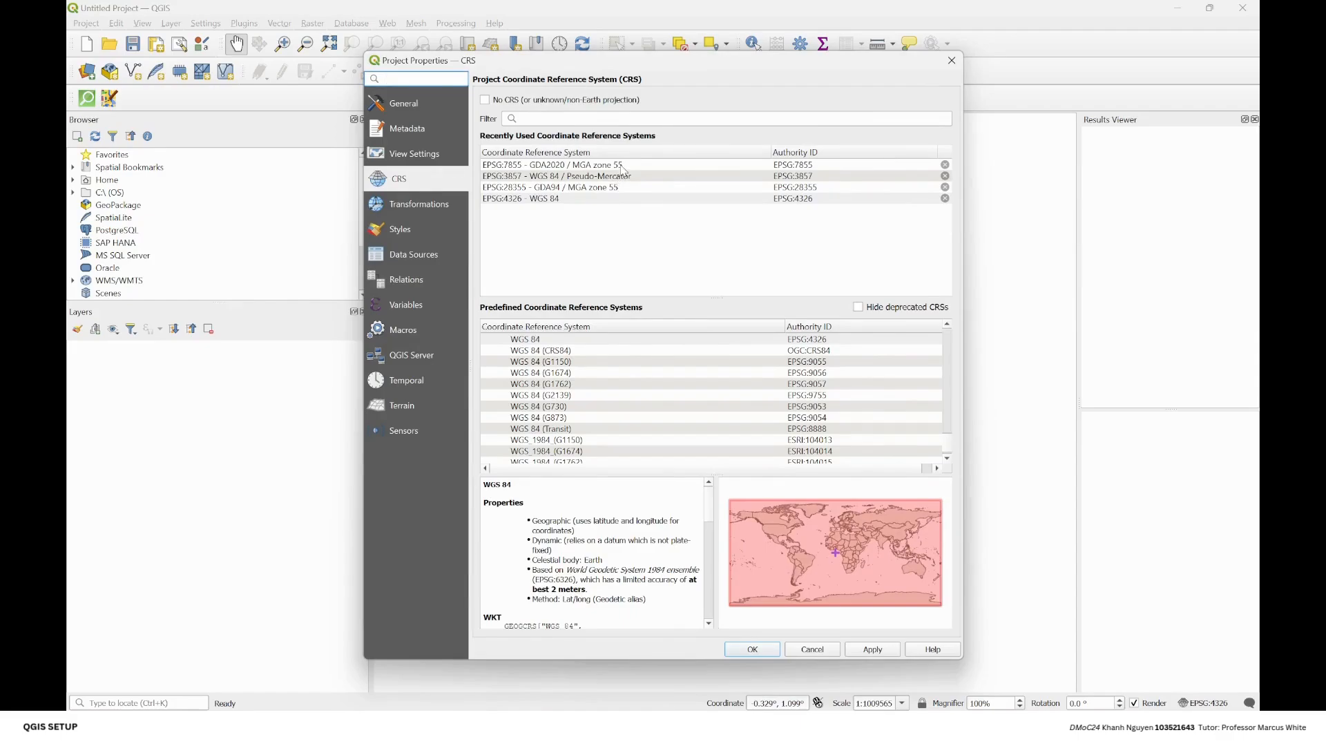
pyautogui.click(551, 164)
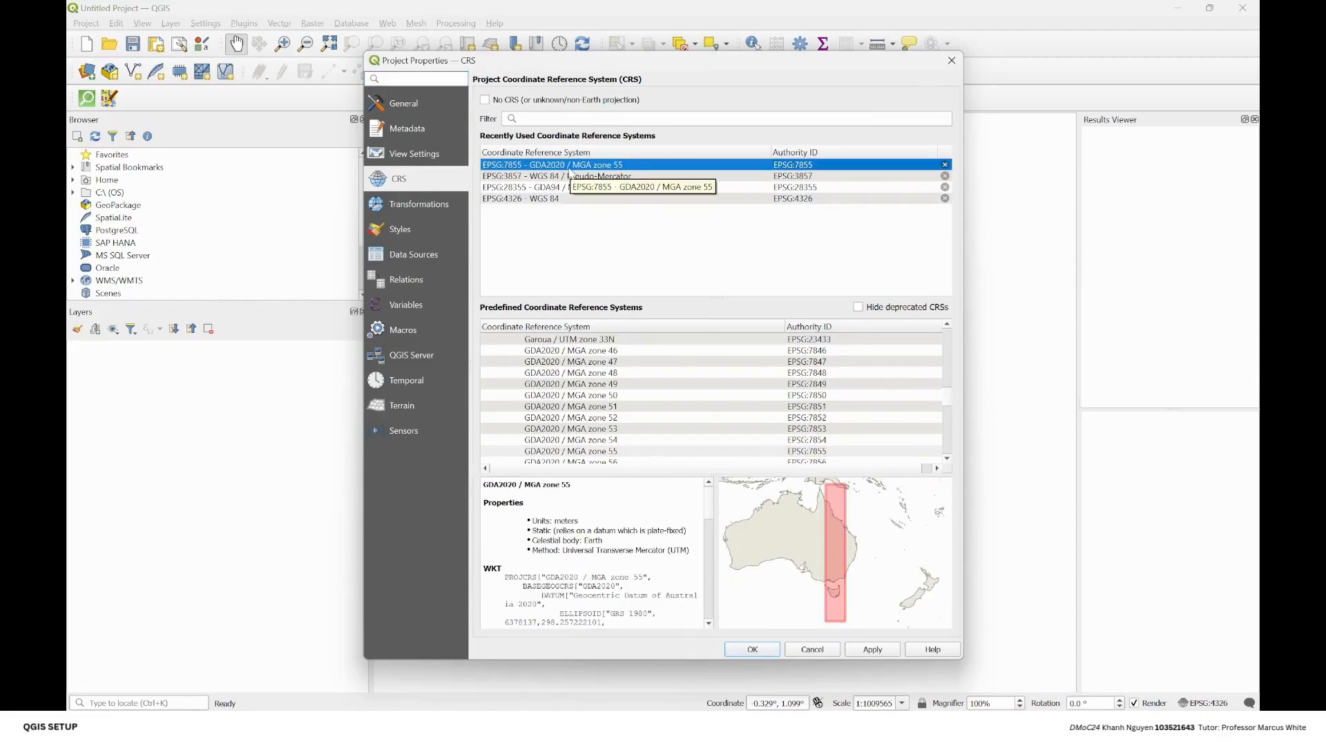
pyautogui.moveTo(839, 570)
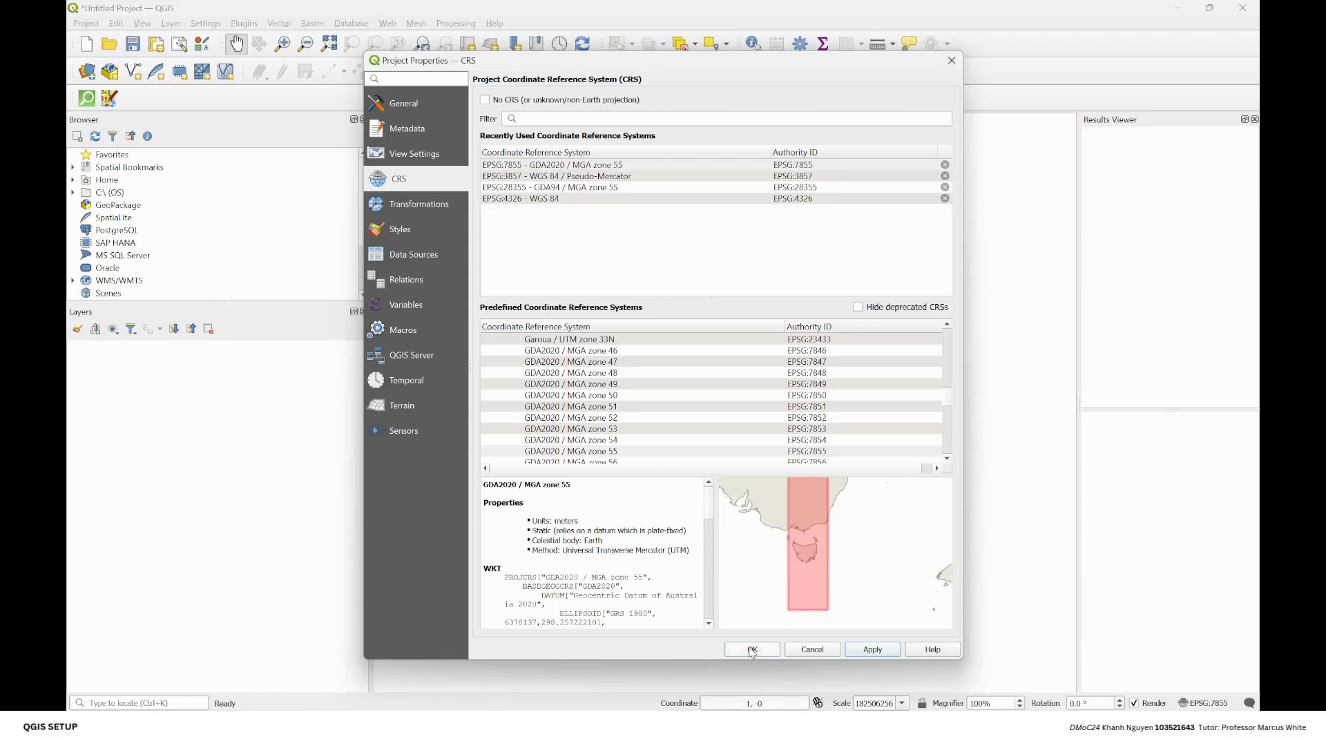
pyautogui.click(751, 649)
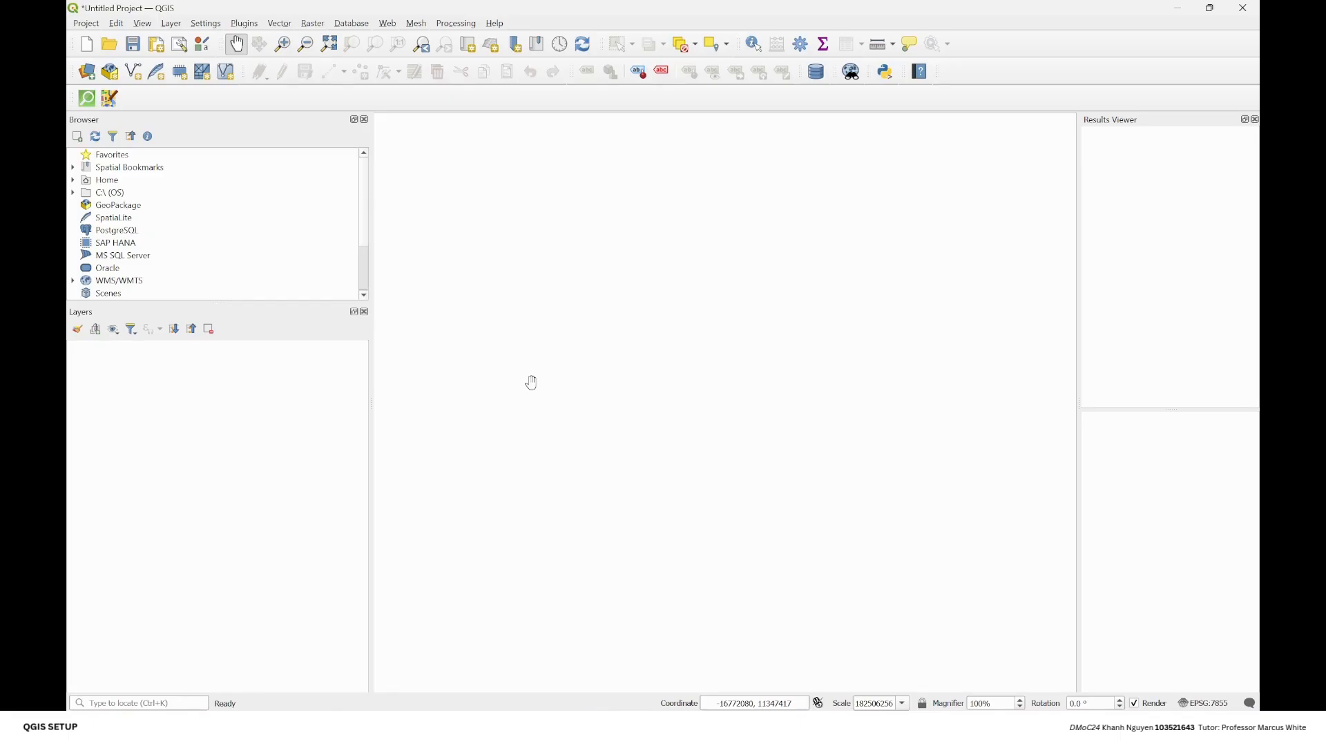
pyautogui.moveTo(664, 344)
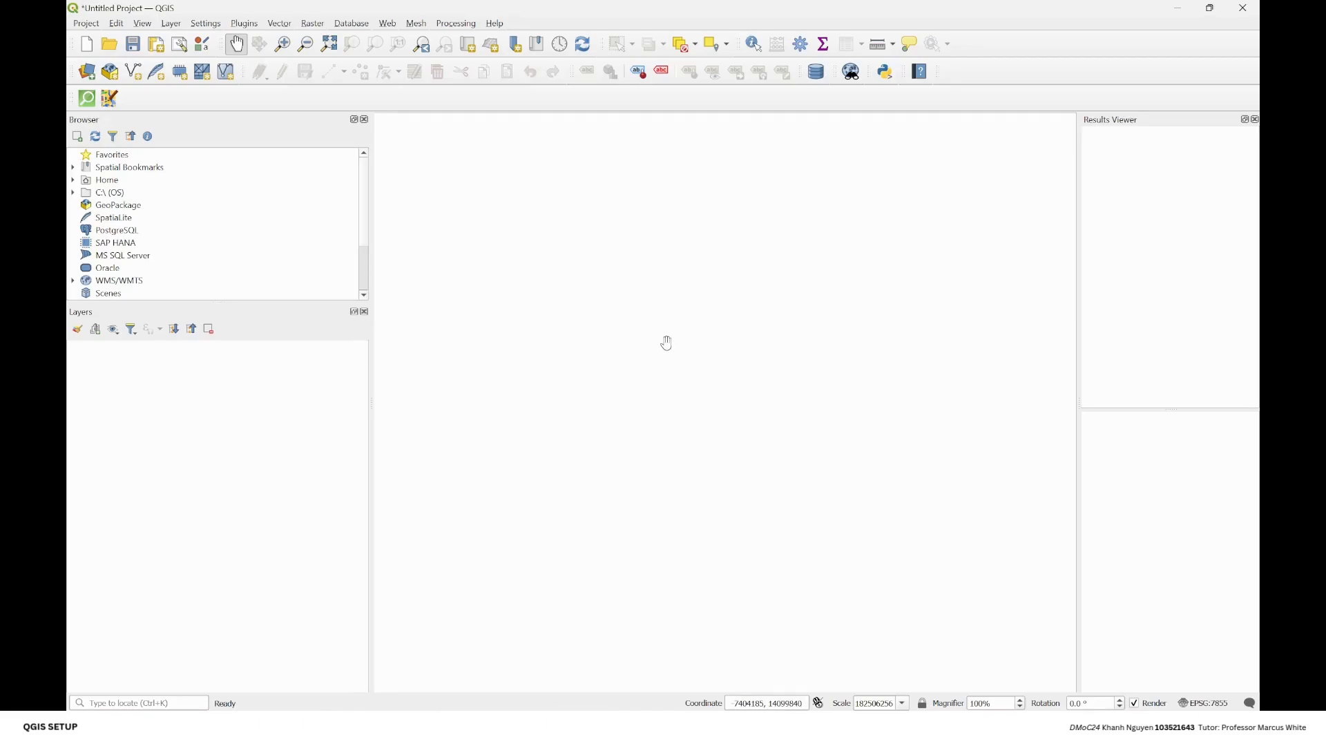
pyautogui.moveTo(749, 326)
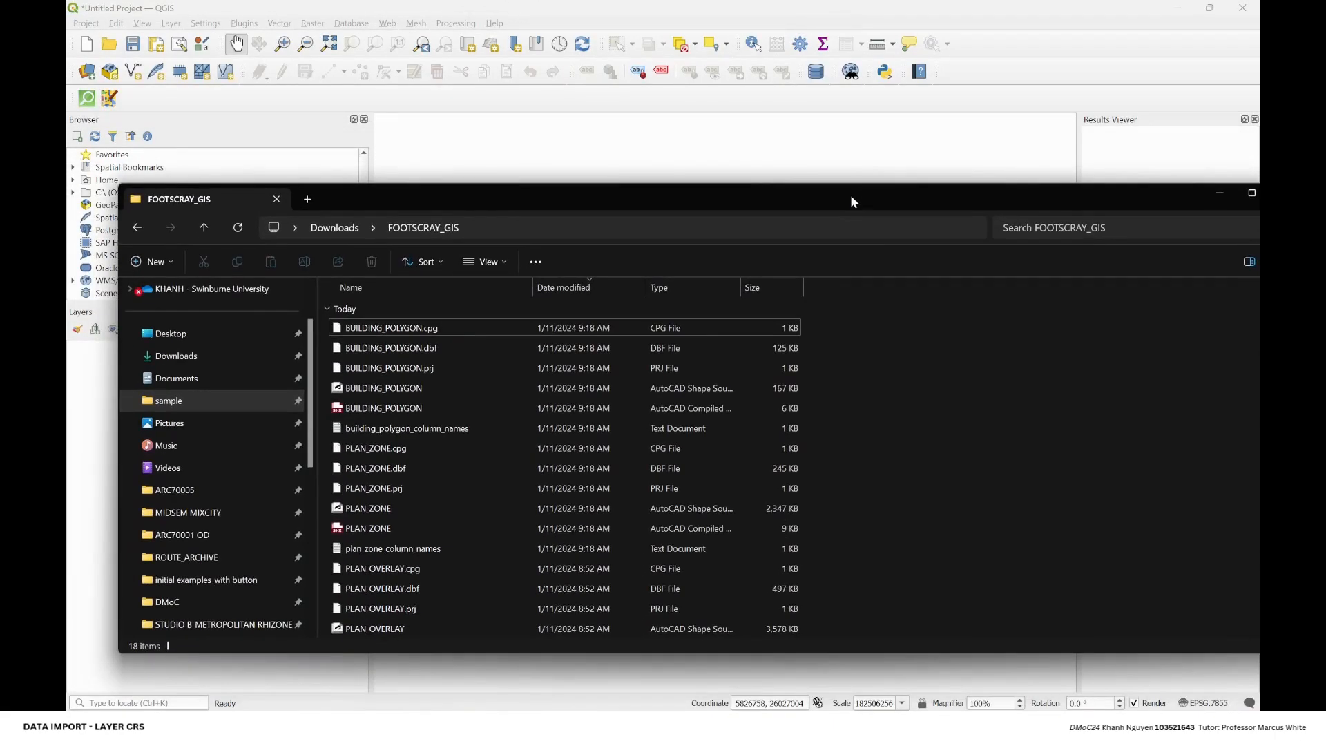
# Step: Browse the FOOTSCRAY_GIS folder and load PLAN_OVERLAY.shp into the map canvas
pyautogui.click(406, 428)
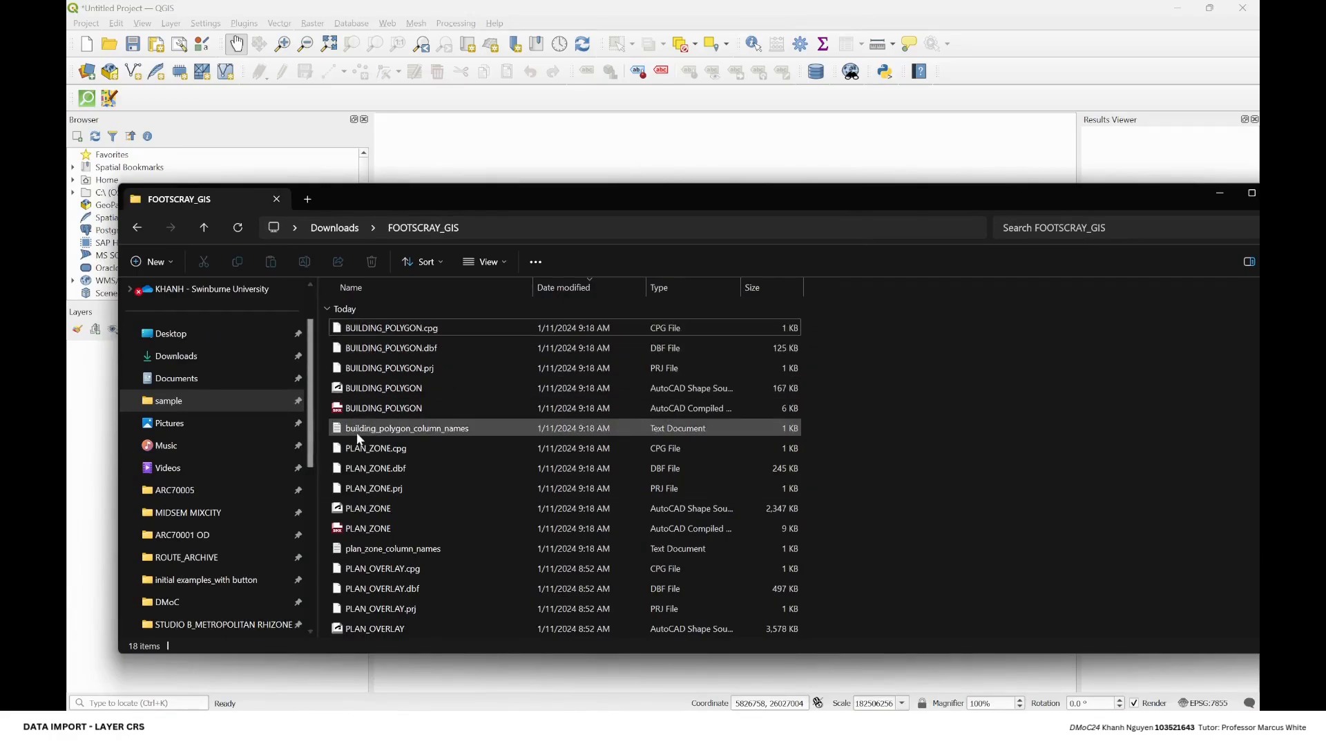
pyautogui.scroll(-3)
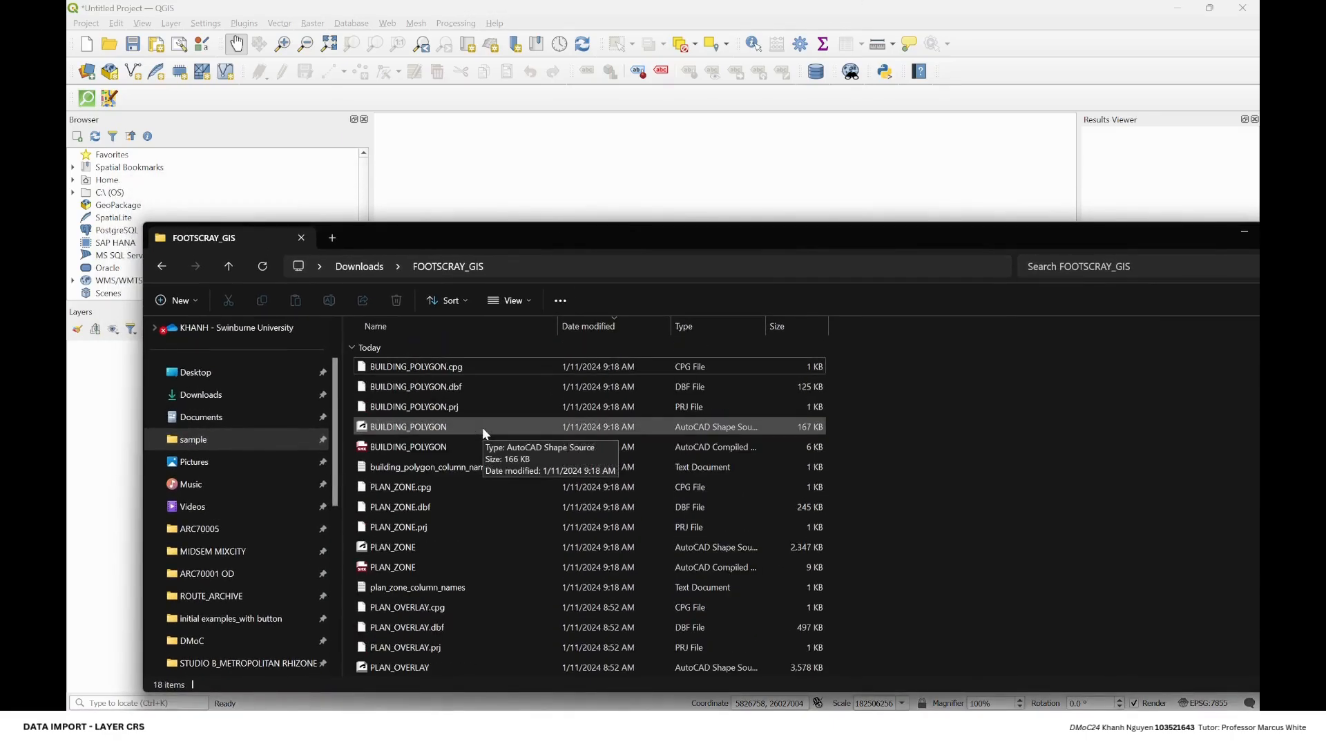
pyautogui.click(404, 446)
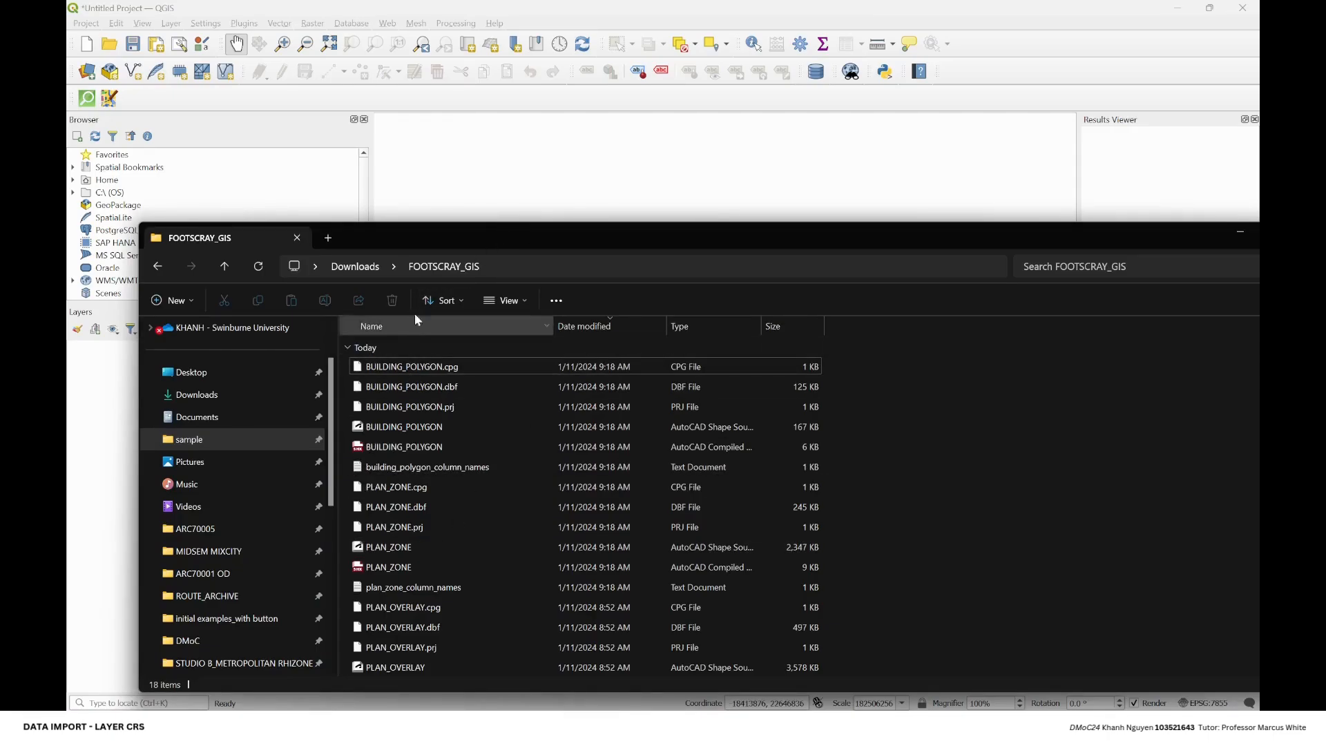
pyautogui.click(409, 406)
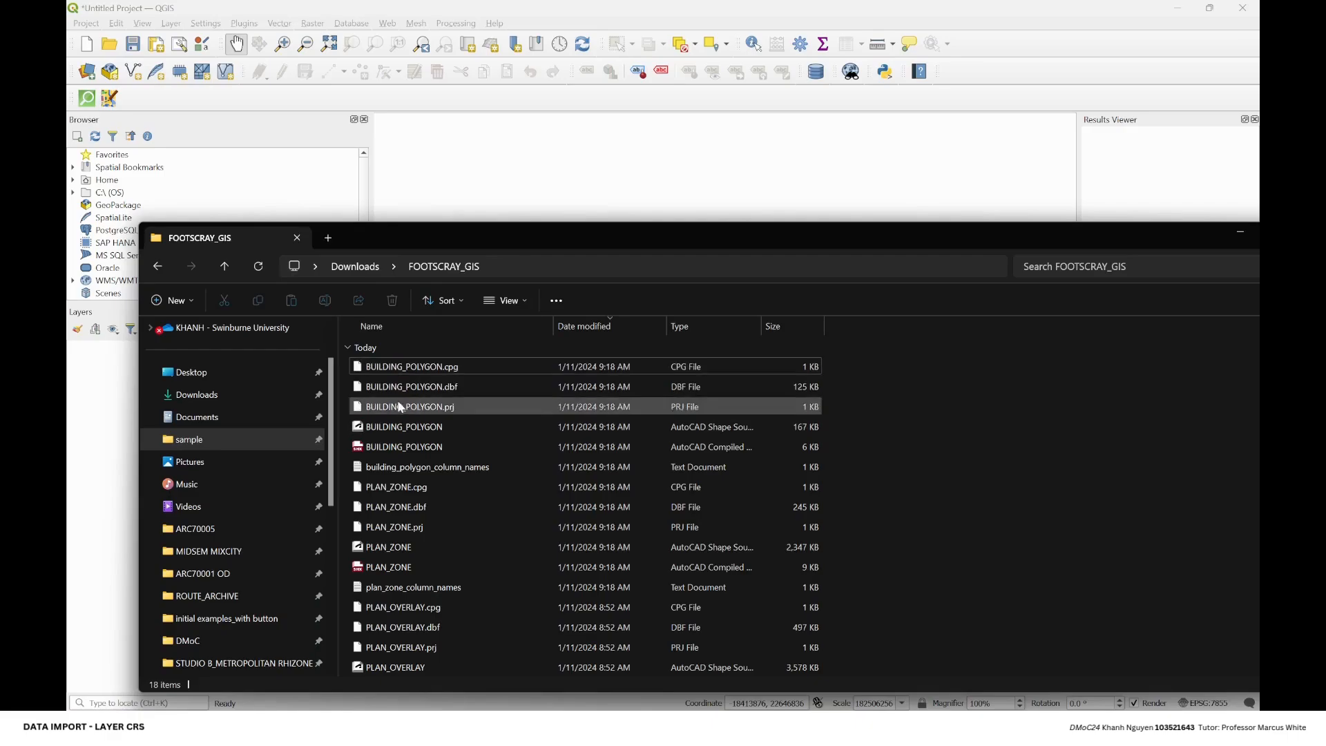
pyautogui.click(404, 446)
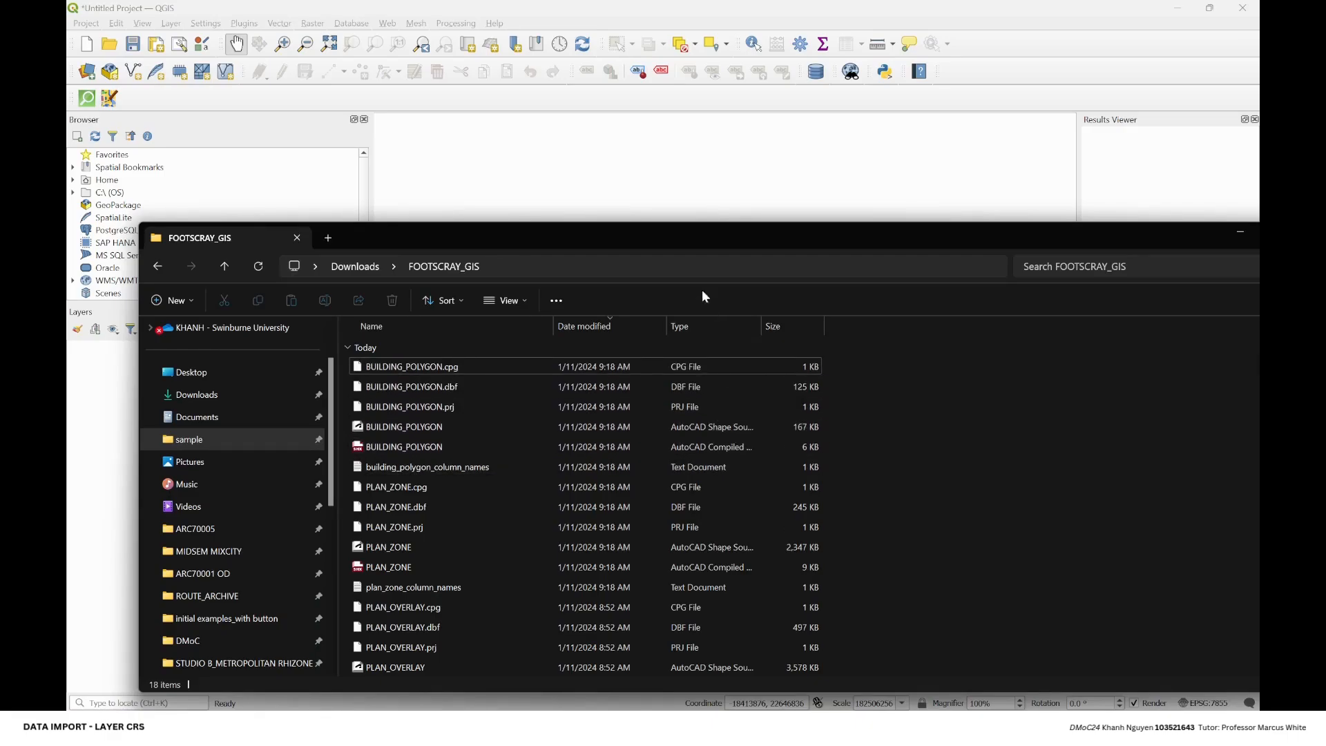
pyautogui.scroll(-3)
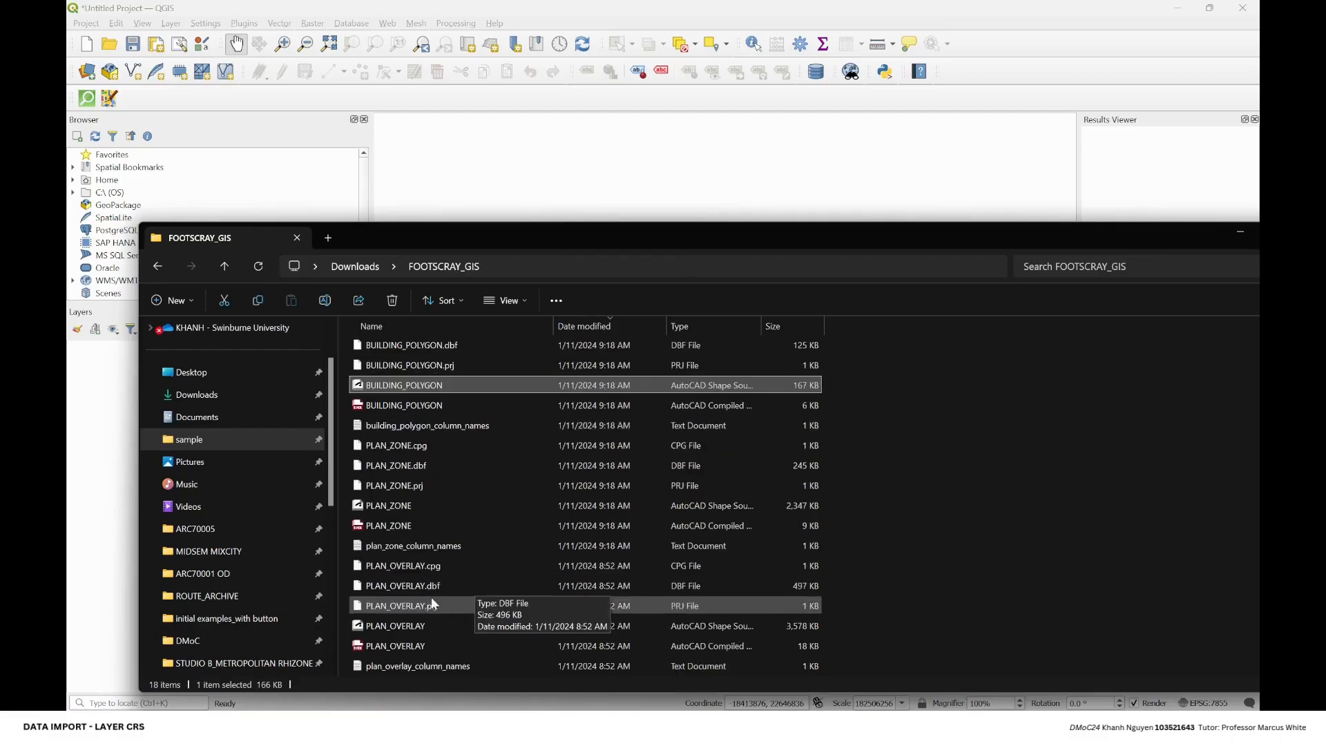
pyautogui.click(394, 626)
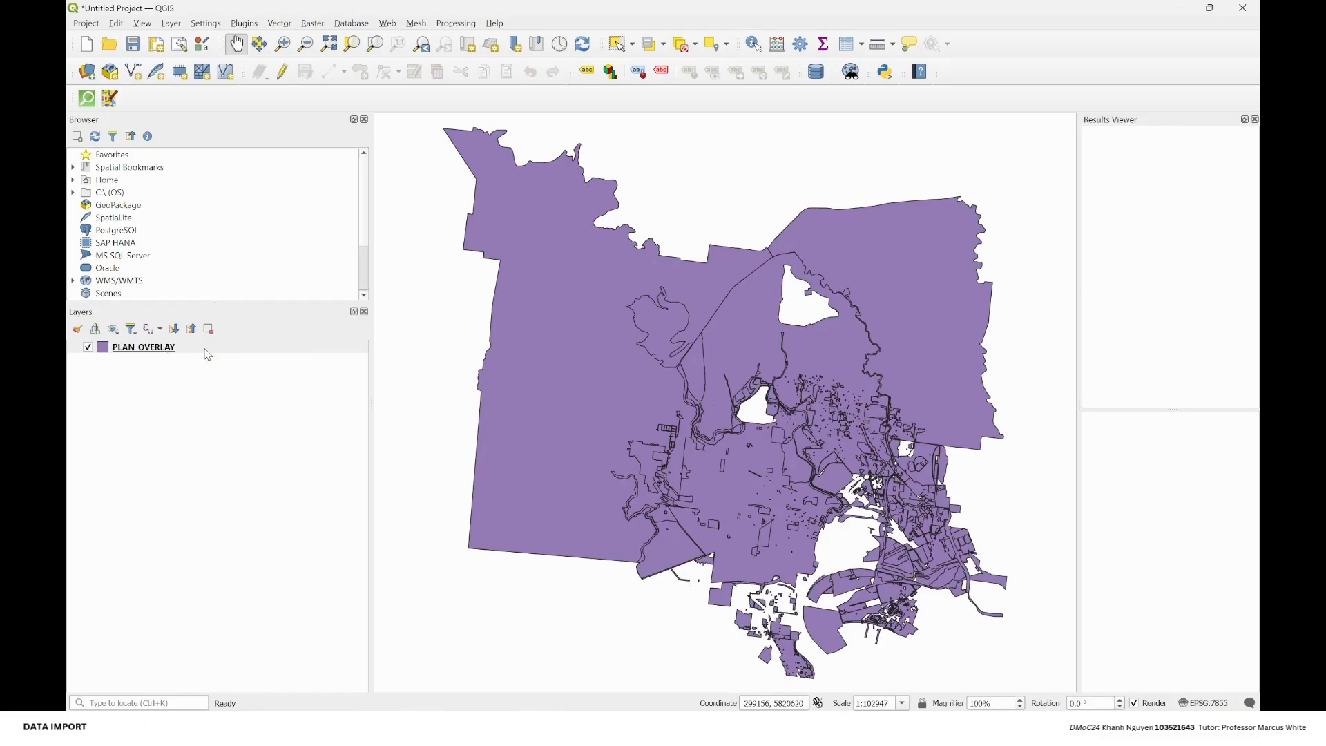
# Step: Assign the PLAN_OVERLAY layer the EPSG:7855 GDA2020 / MGA zone 55 CRS
pyautogui.rightClick(142, 347)
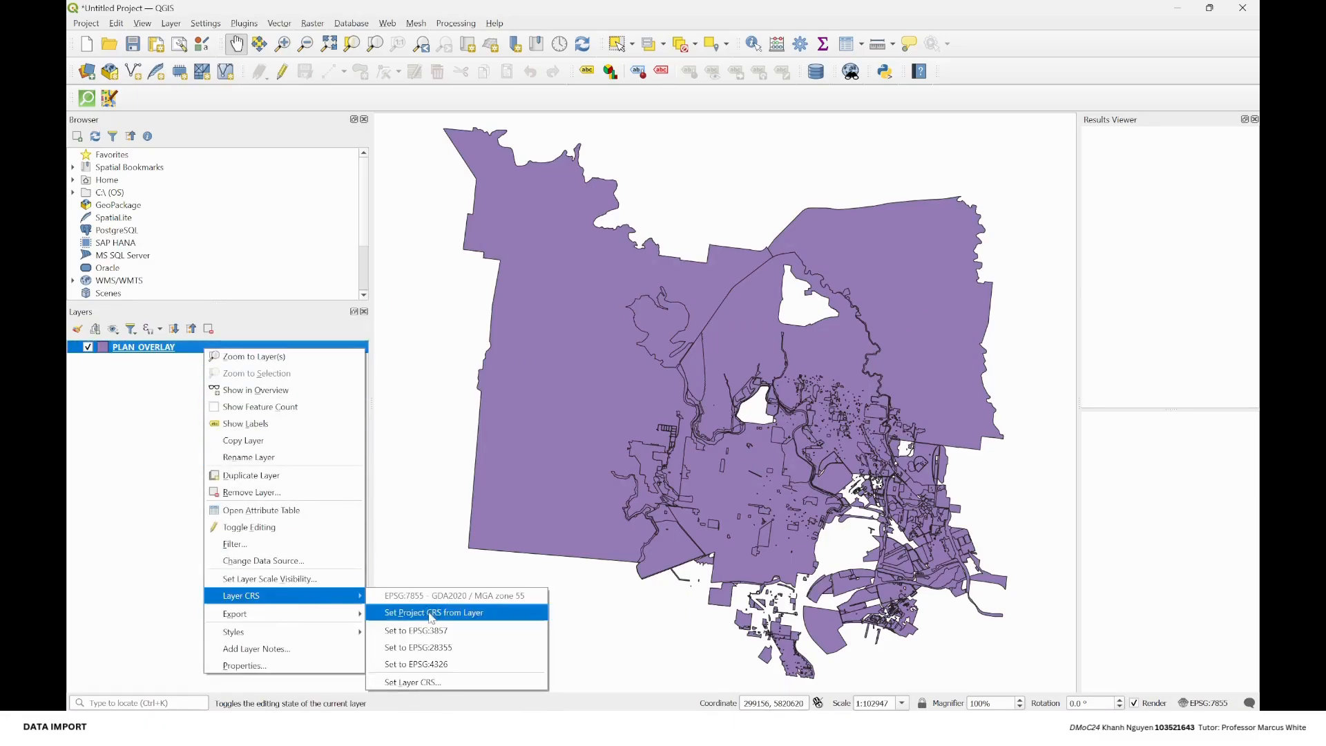
pyautogui.moveTo(413, 612)
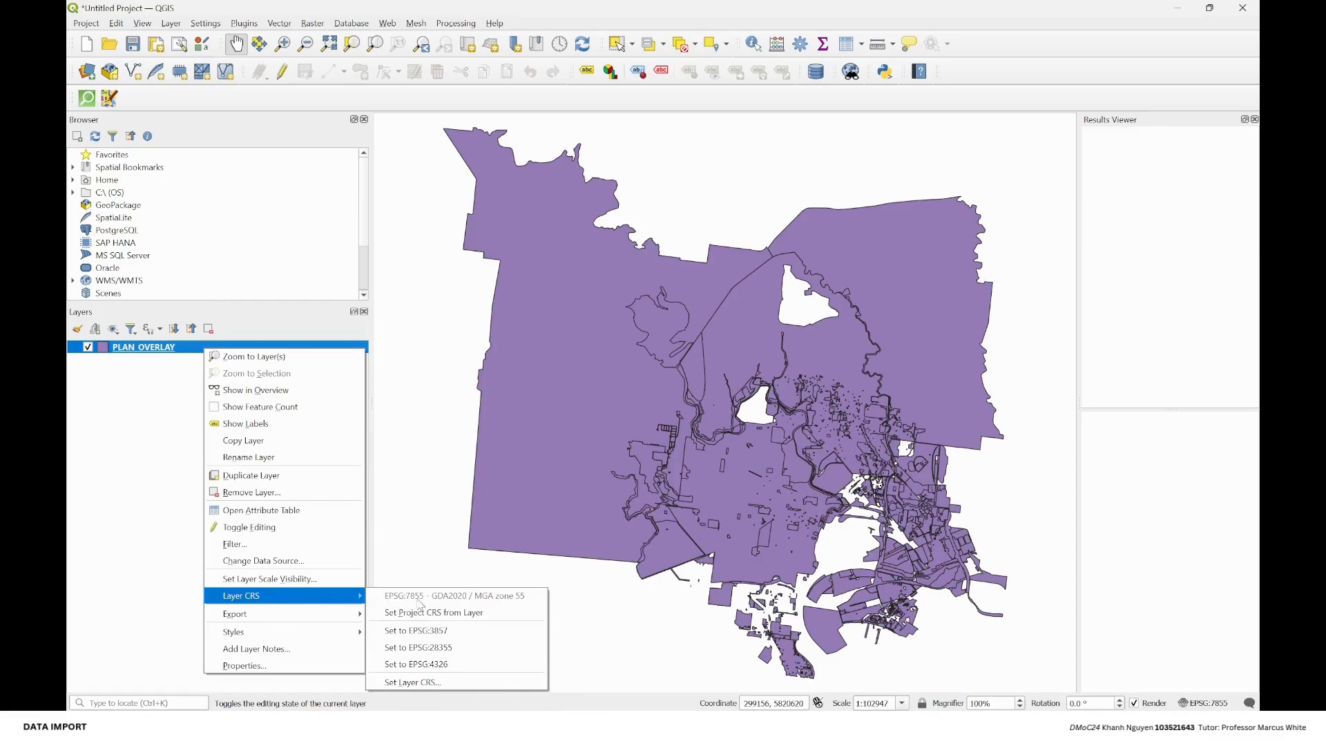
pyautogui.moveTo(438, 601)
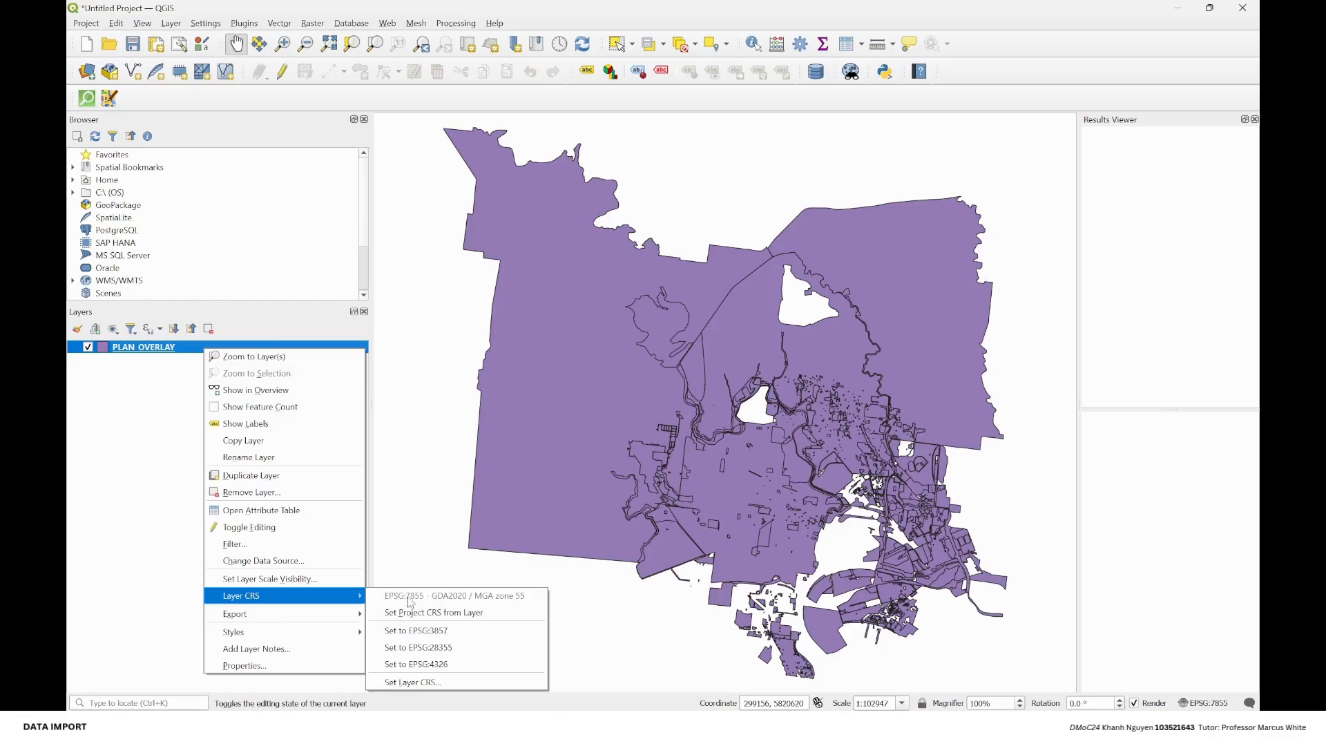
pyautogui.moveTo(271, 579)
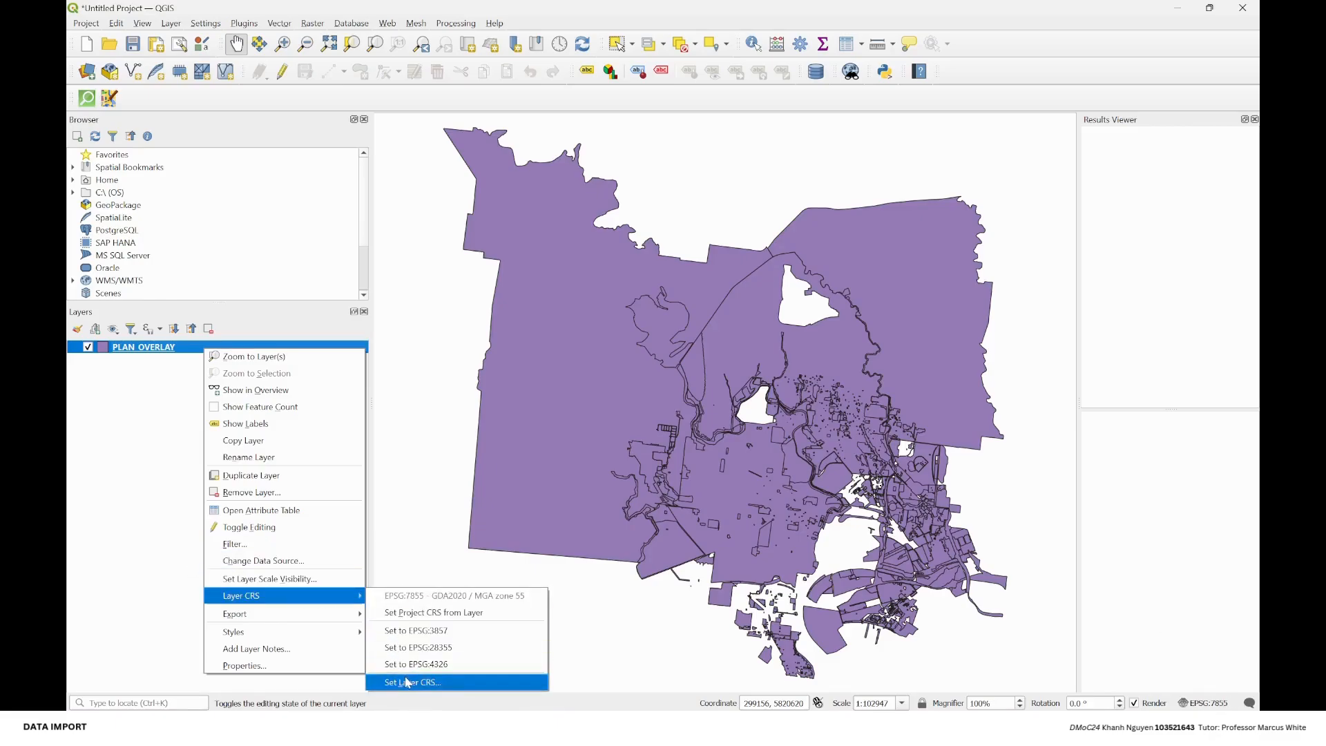
pyautogui.click(410, 681)
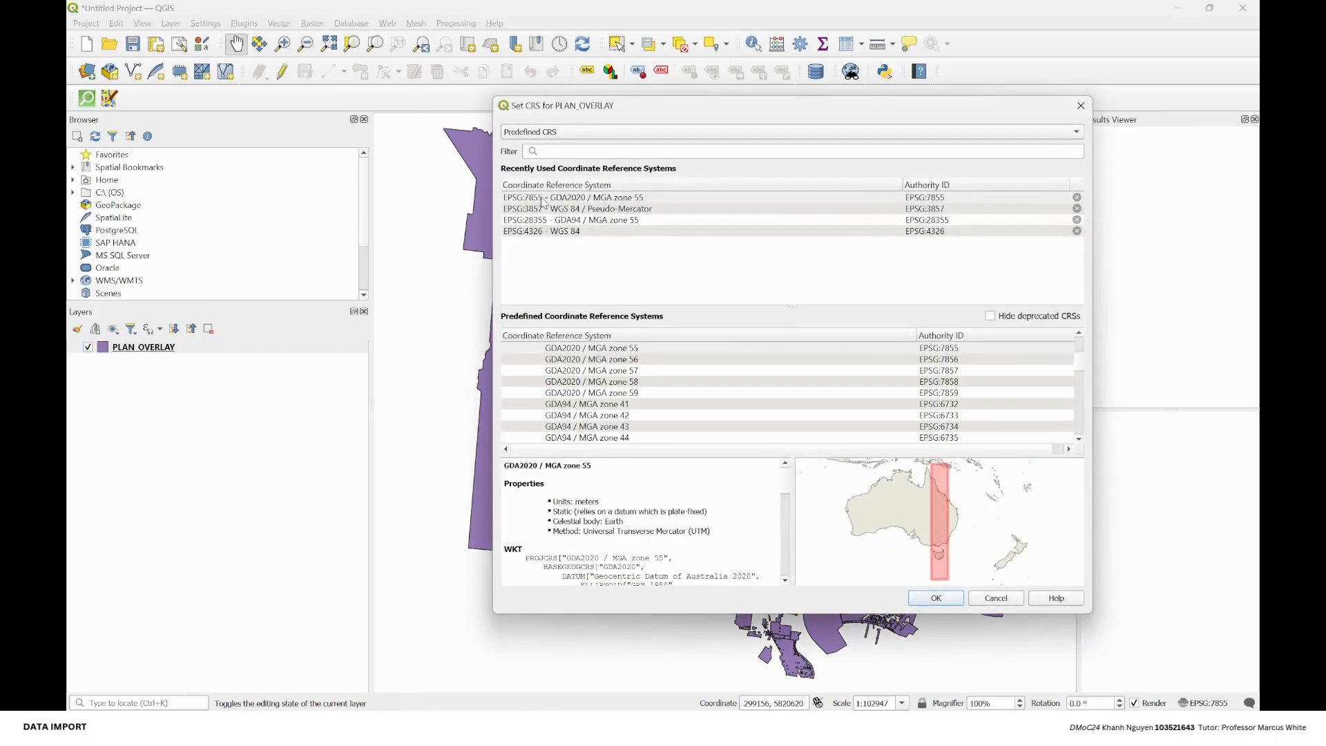
pyautogui.click(593, 198)
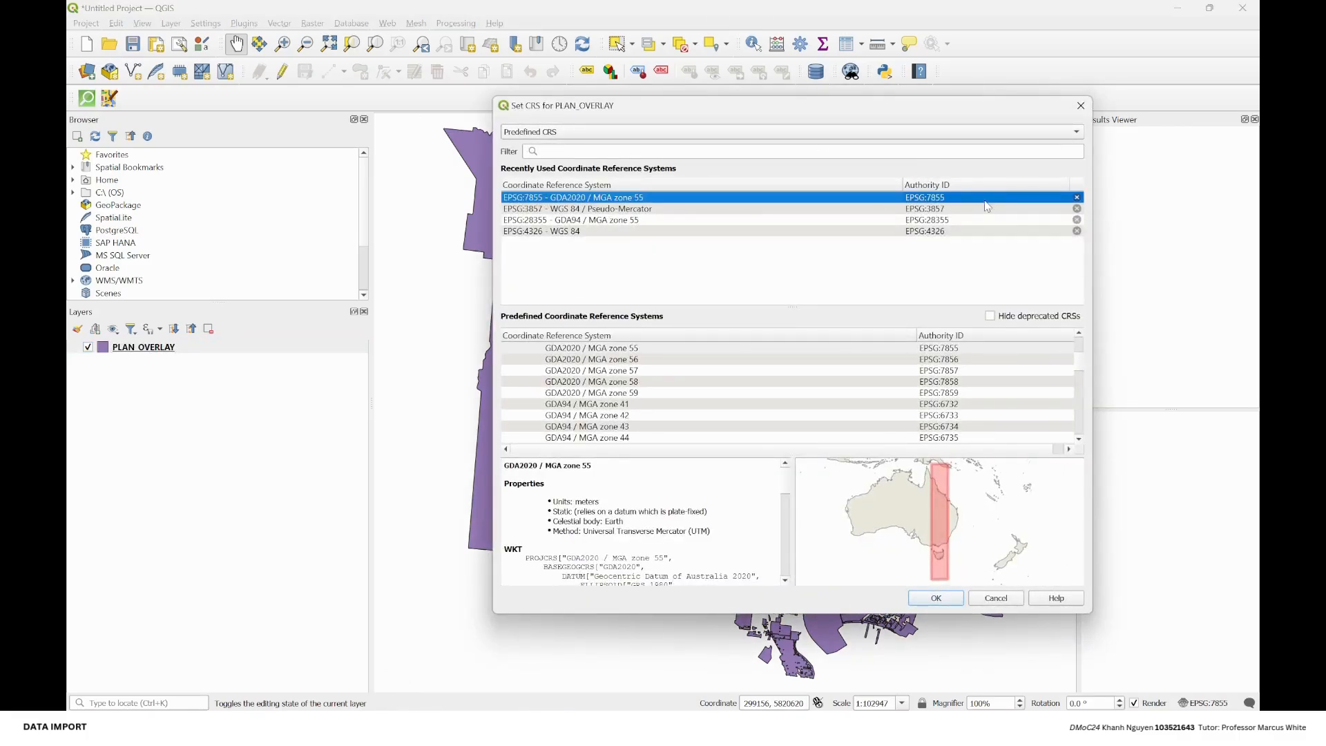
pyautogui.click(935, 598)
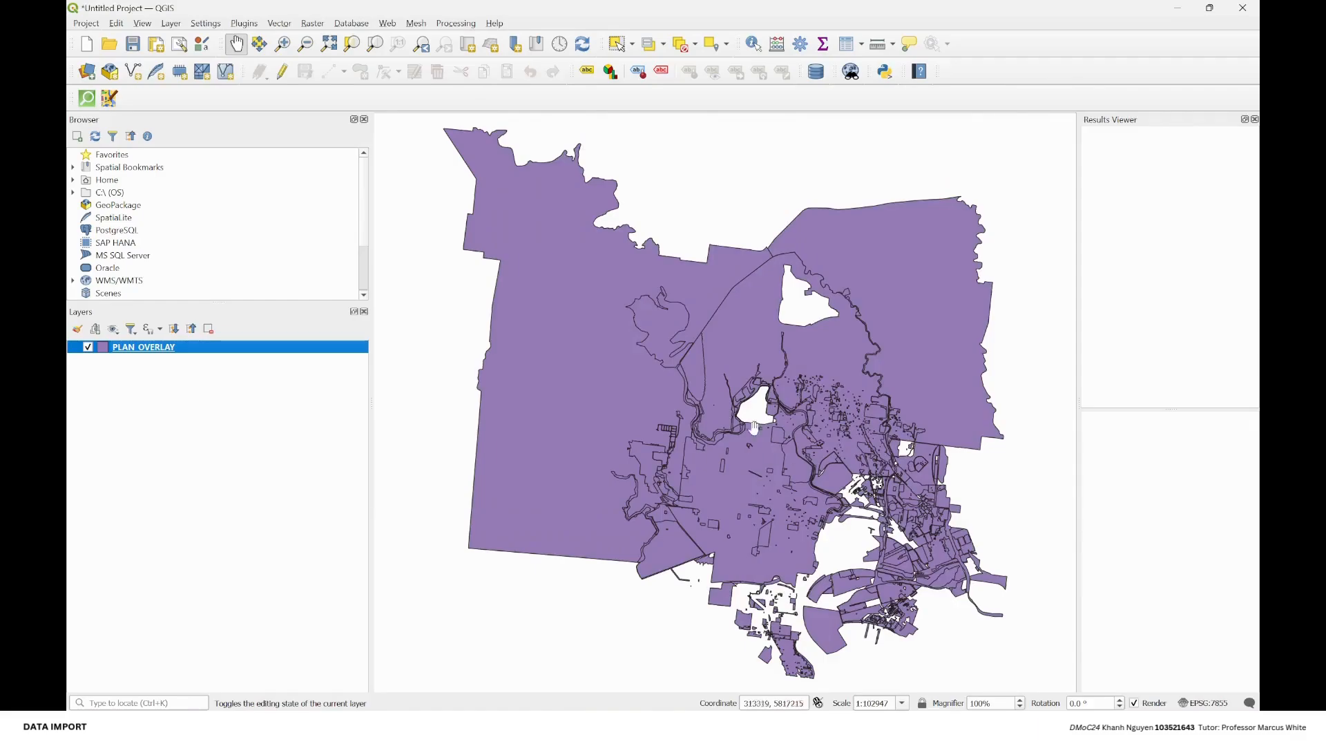
pyautogui.moveTo(433, 340)
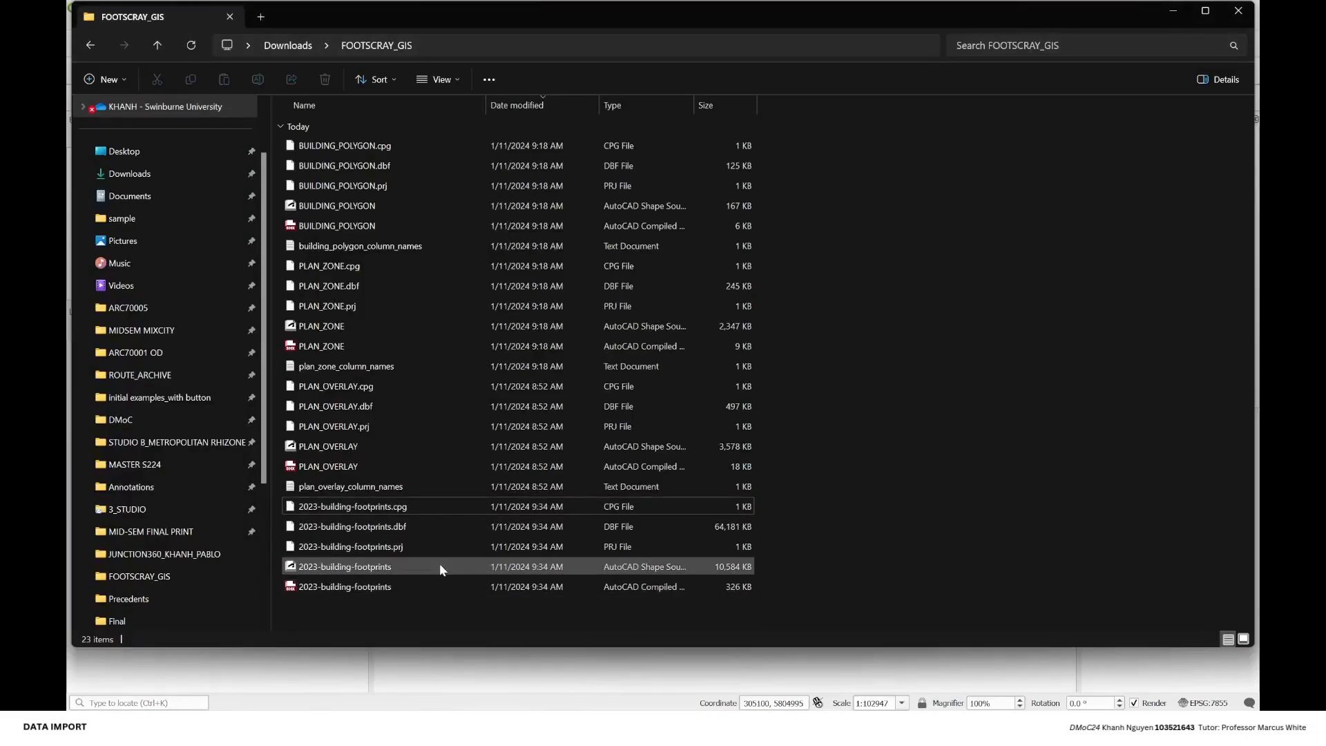
# Step: Add the 2023-building-footprints shapefile from the FOOTSCRAY_GIS folder
pyautogui.click(344, 566)
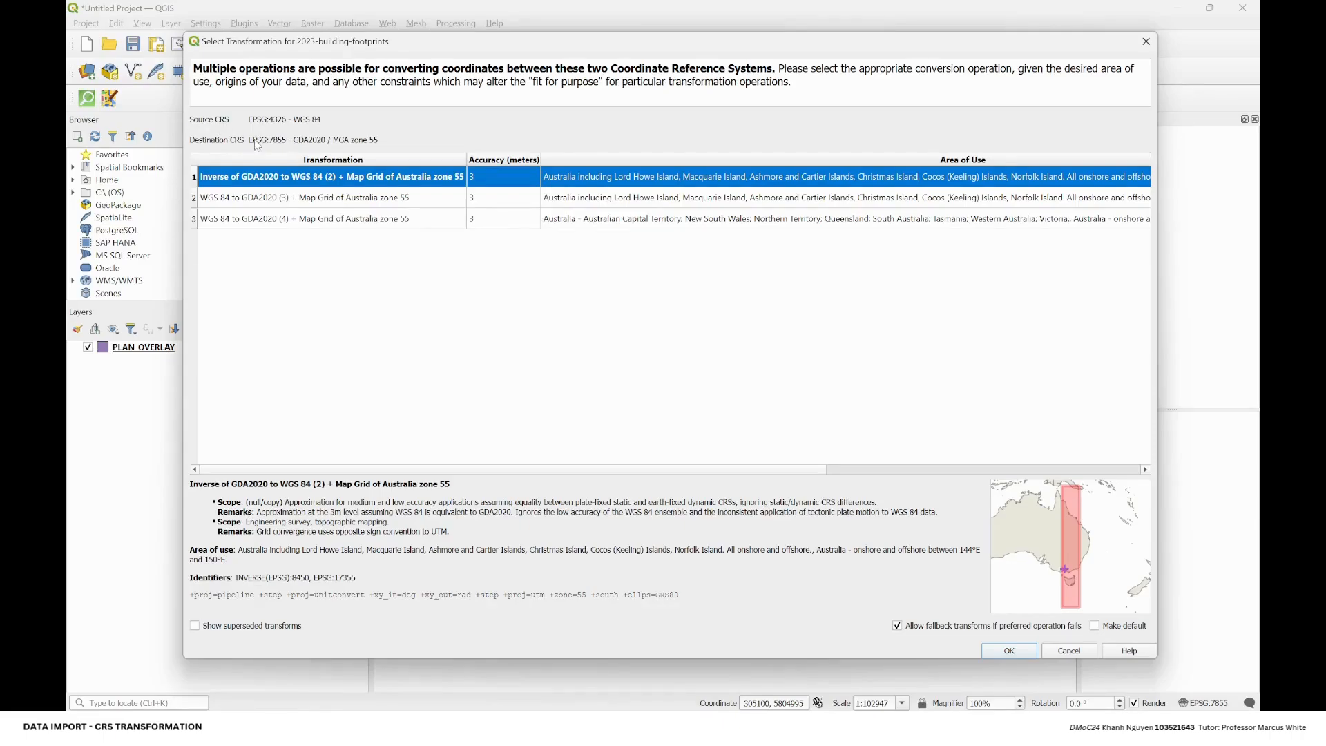
pyautogui.moveTo(256, 51)
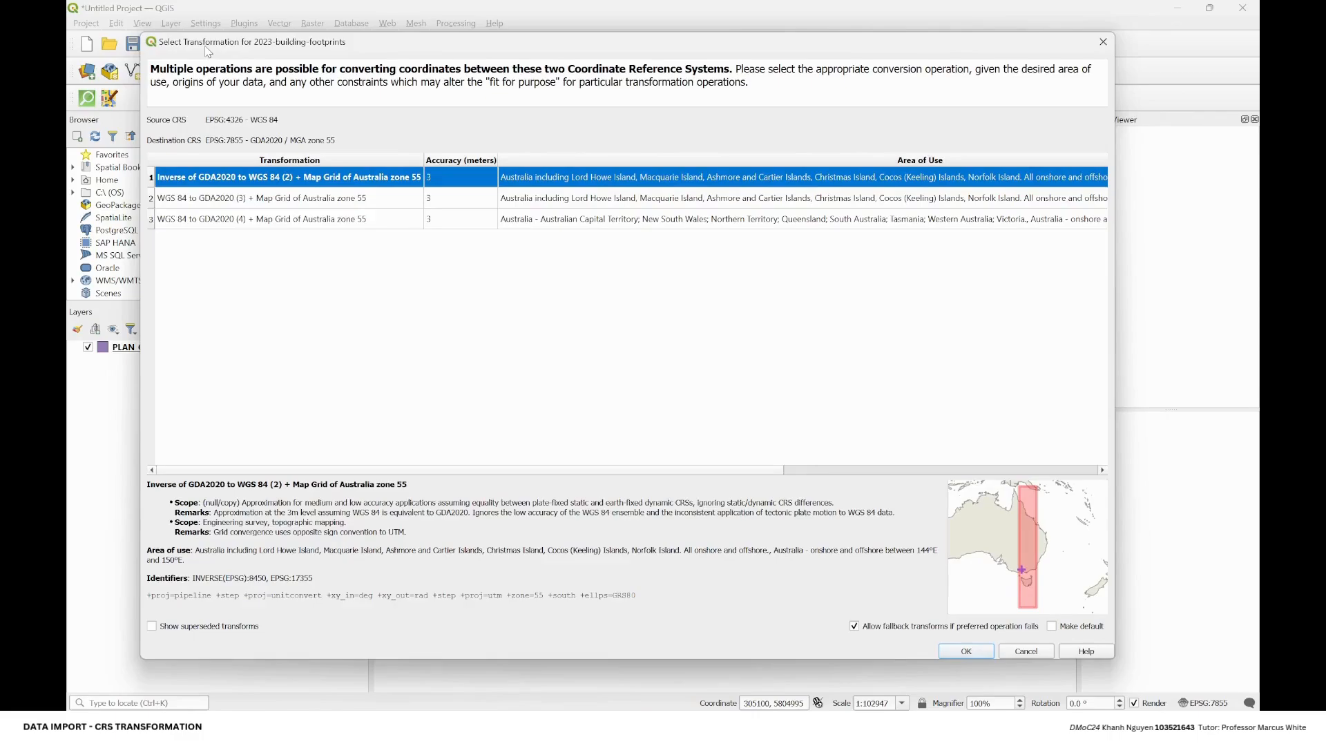
pyautogui.moveTo(240, 116)
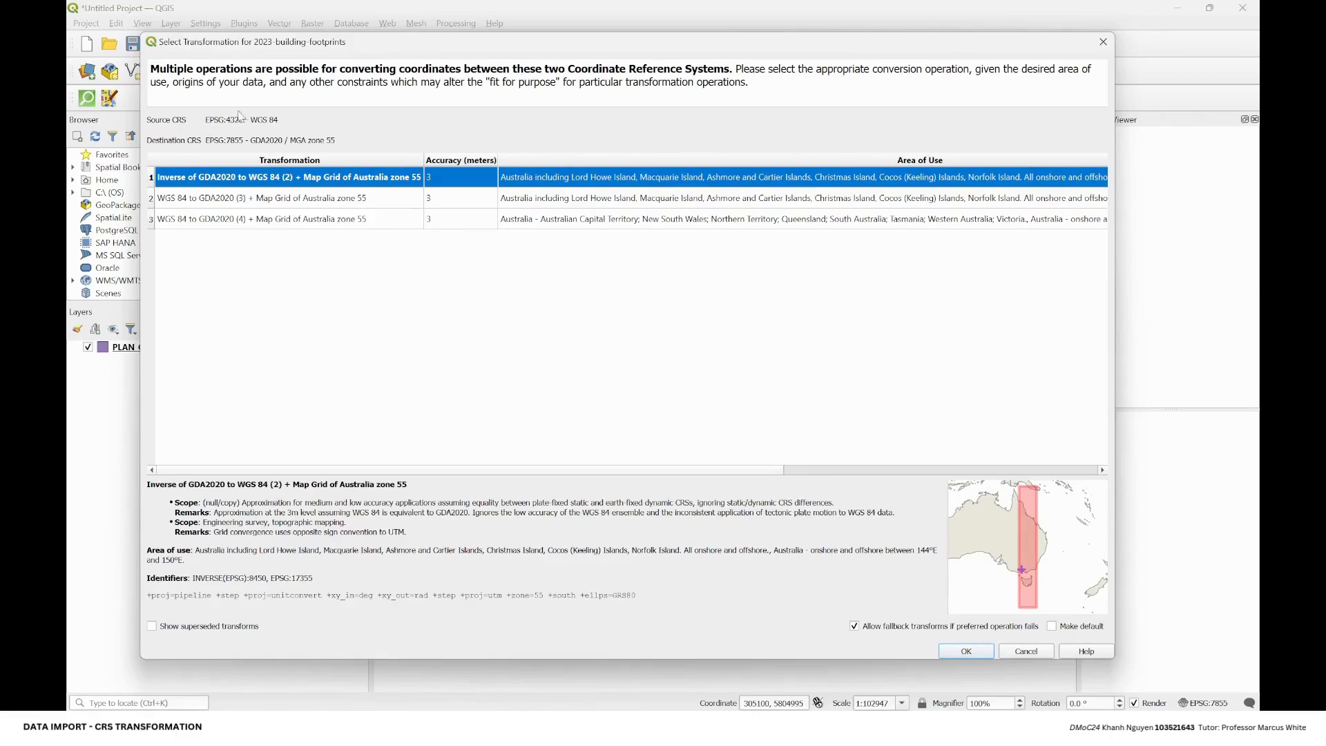
pyautogui.moveTo(856, 228)
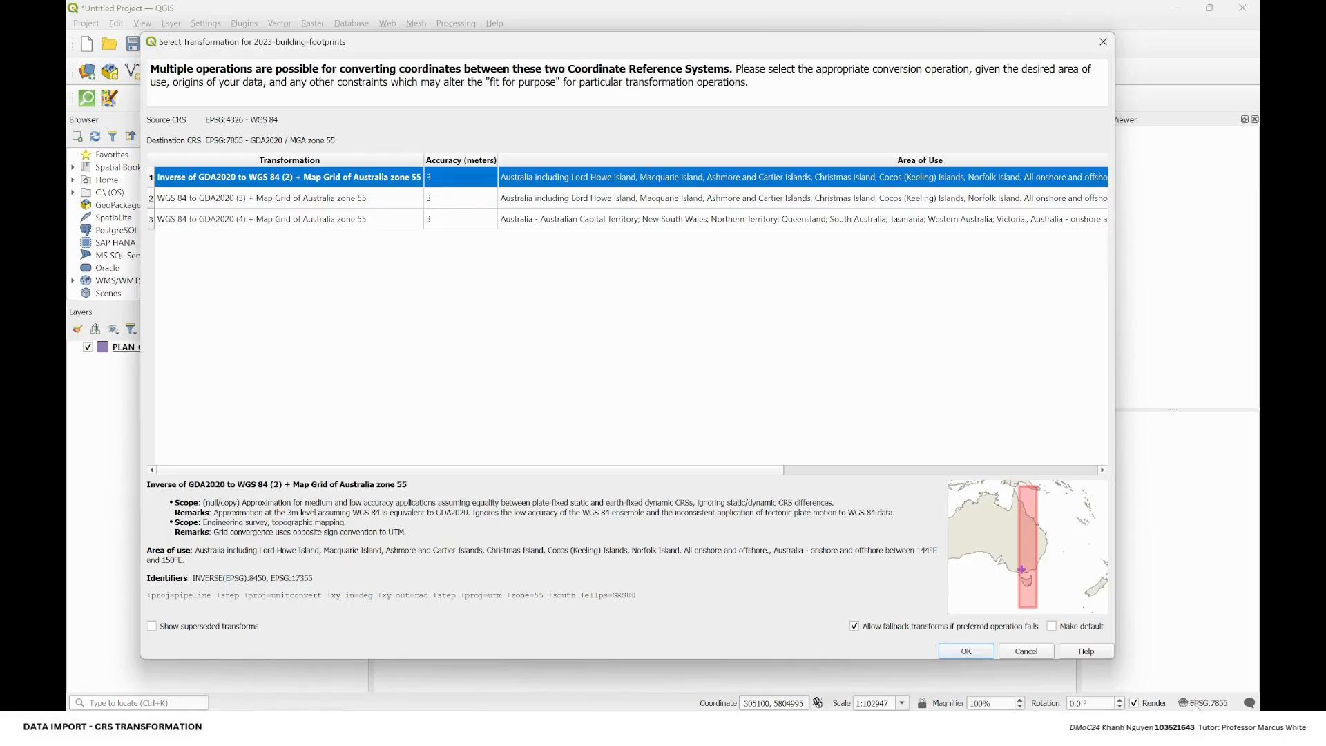
pyautogui.moveTo(969, 611)
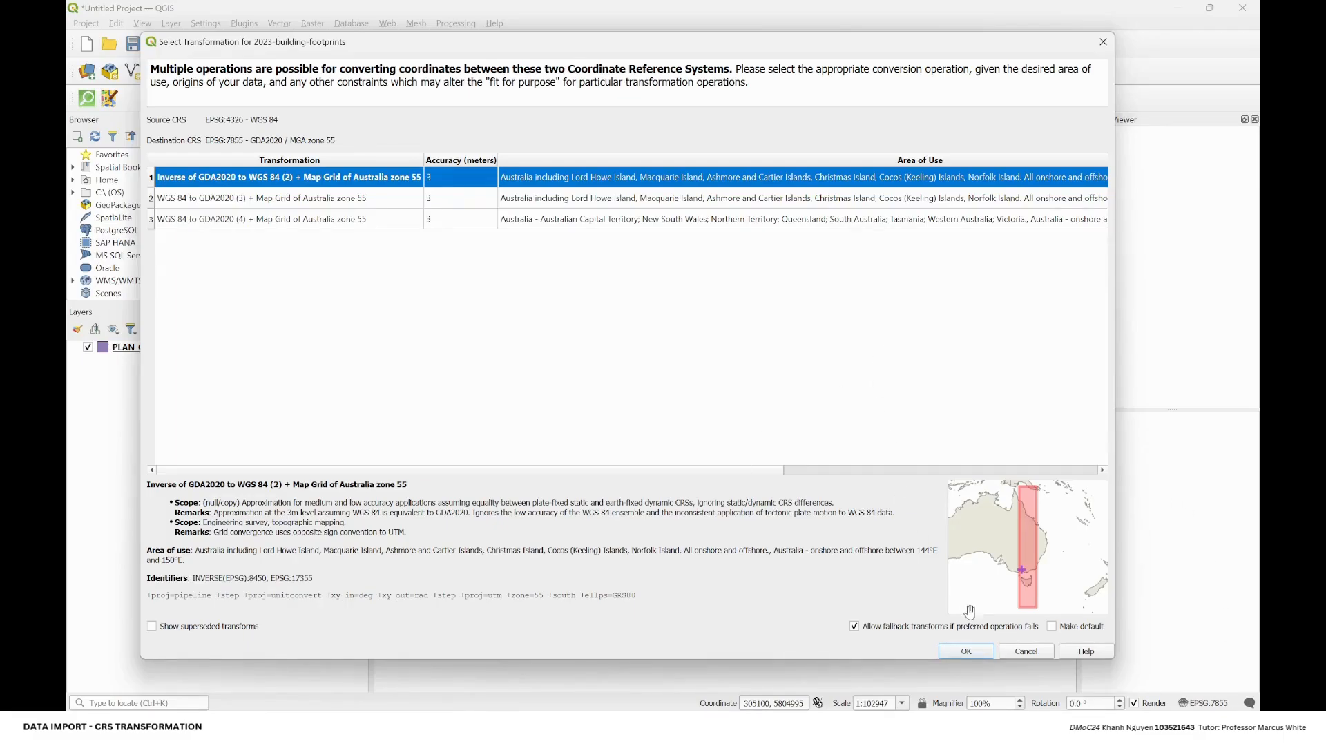
# Step: Accept the Inverse of GDA2020 to WGS 84 (2) + MGA zone 55 transformation
pyautogui.click(965, 651)
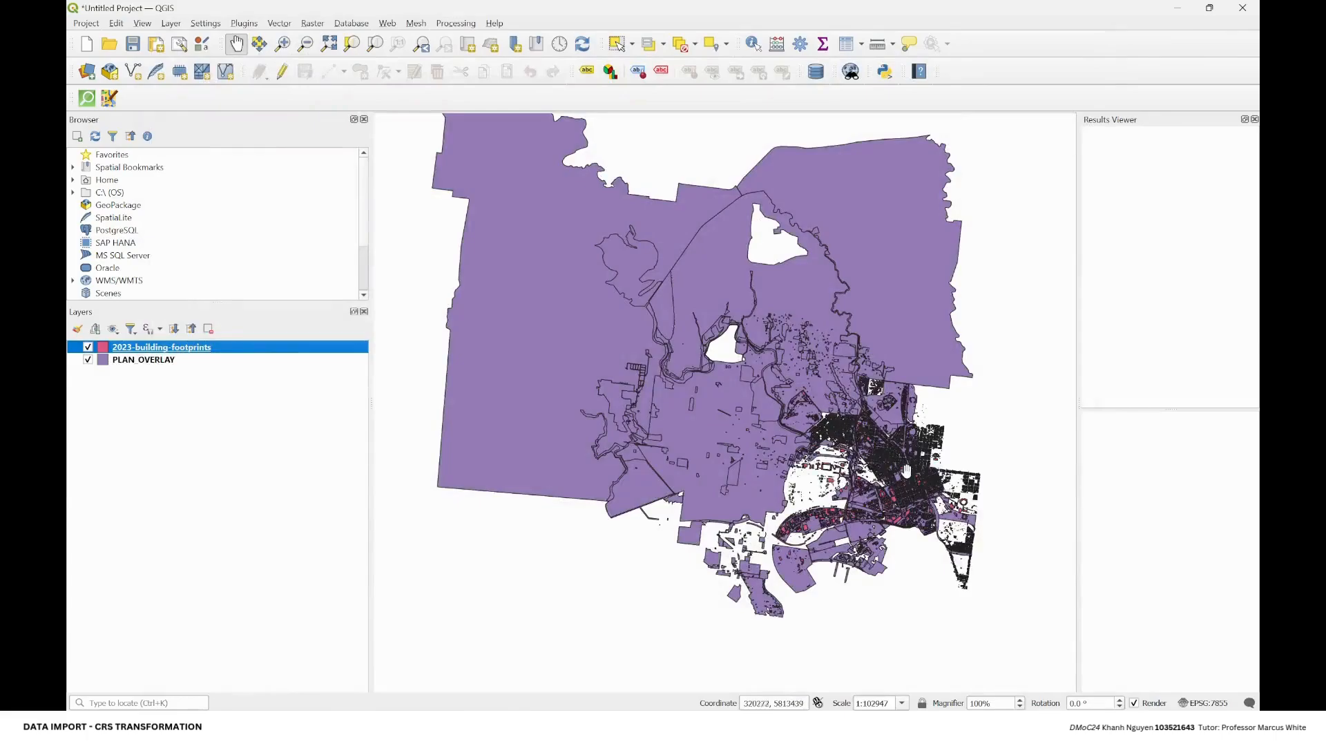
# Step: Zoom to street-level footprints and open the 2023-building-footprints attribute table
pyautogui.scroll(3)
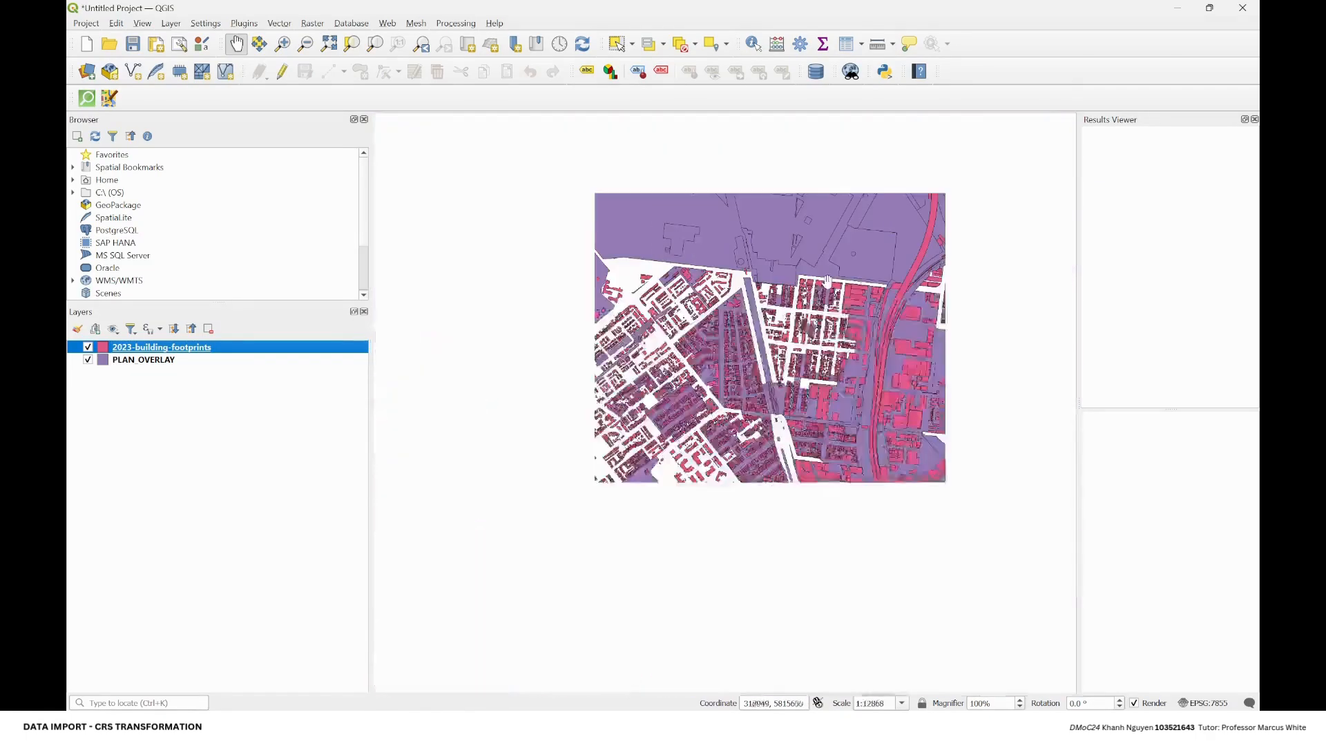
pyautogui.scroll(-3)
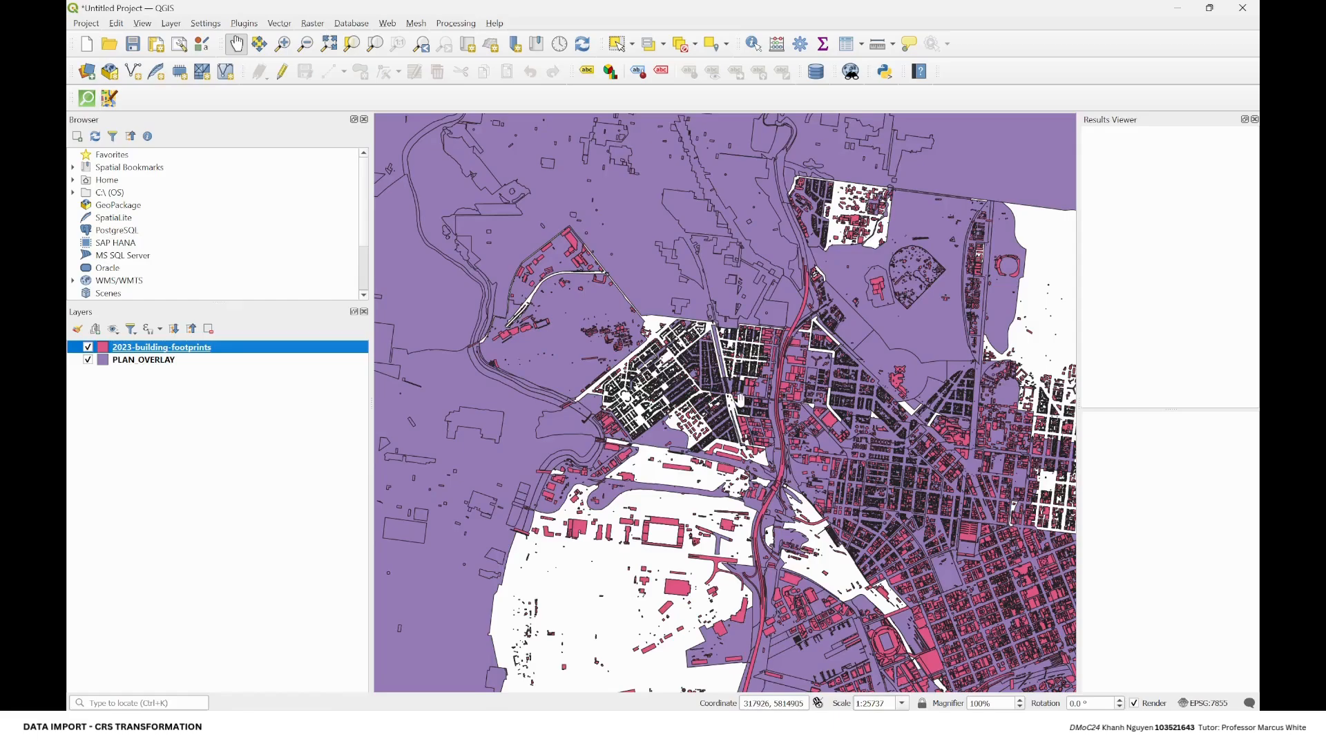
pyautogui.scroll(3)
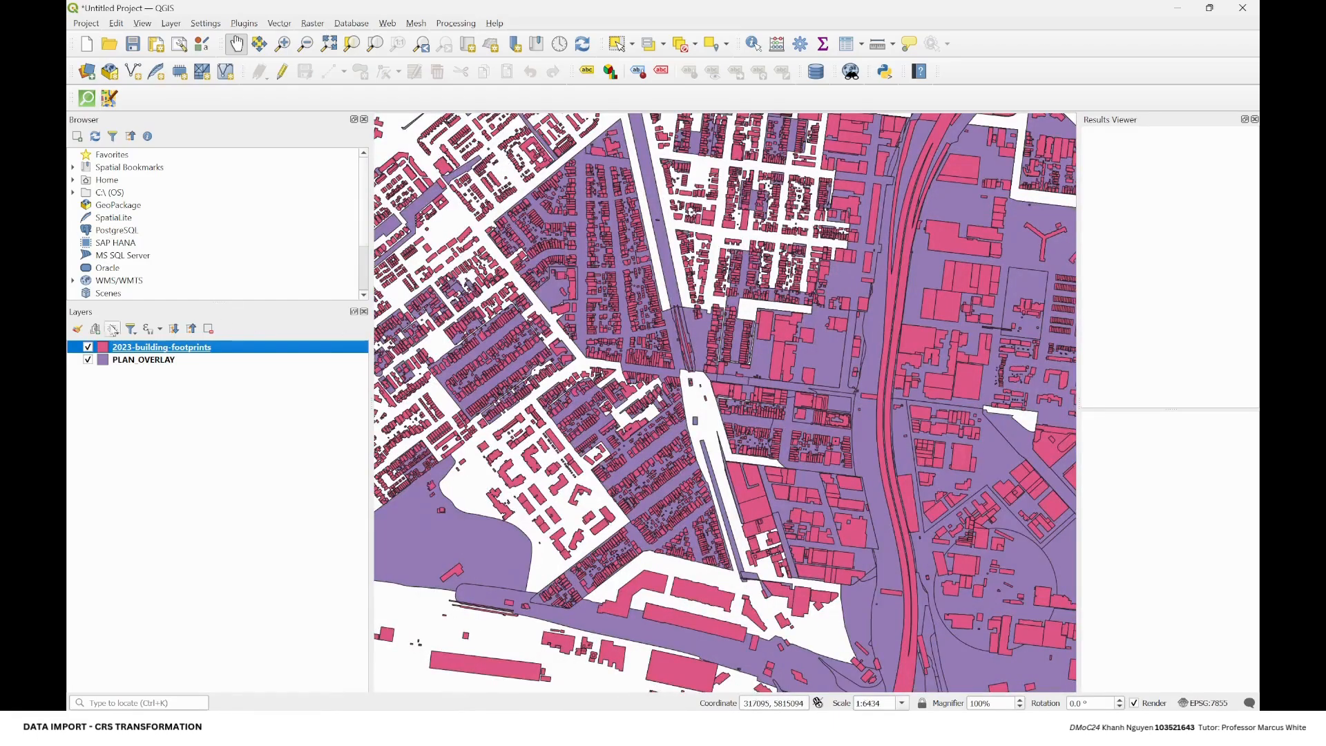
pyautogui.scroll(3)
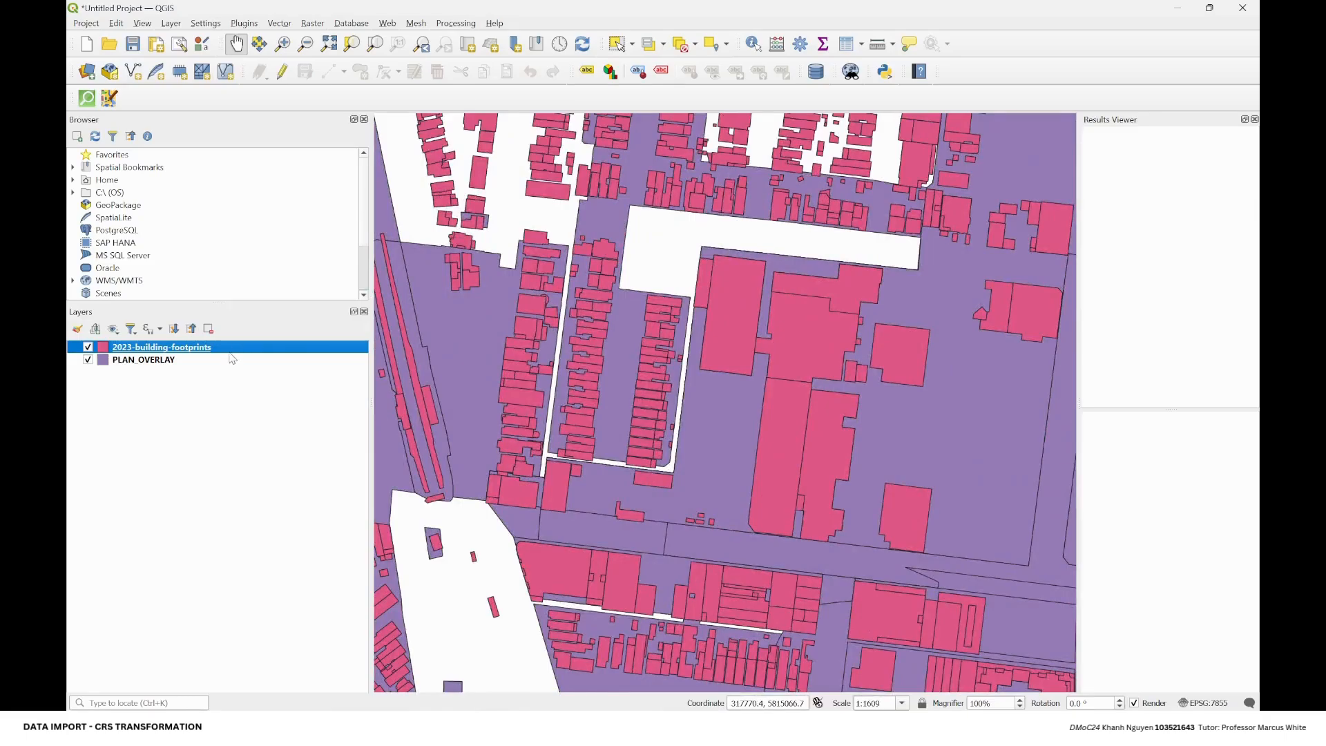
pyautogui.moveTo(661, 239)
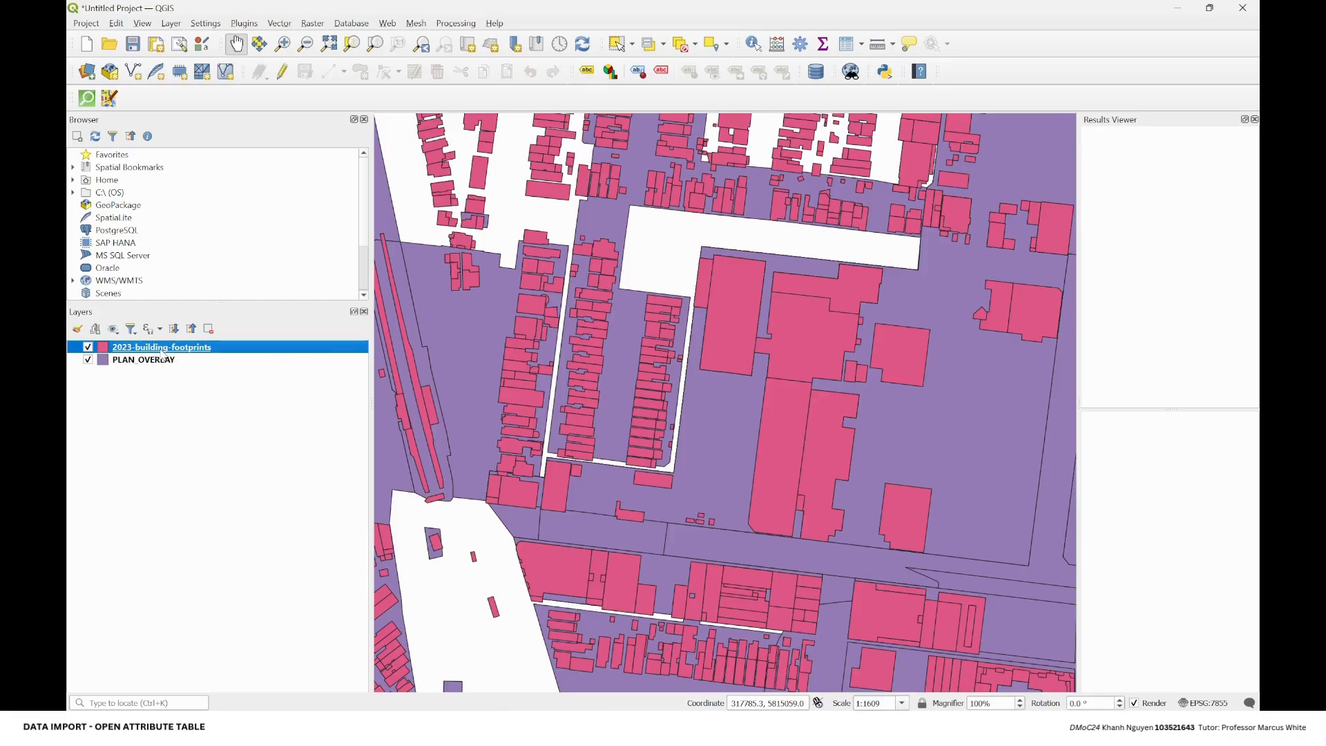
pyautogui.rightClick(160, 347)
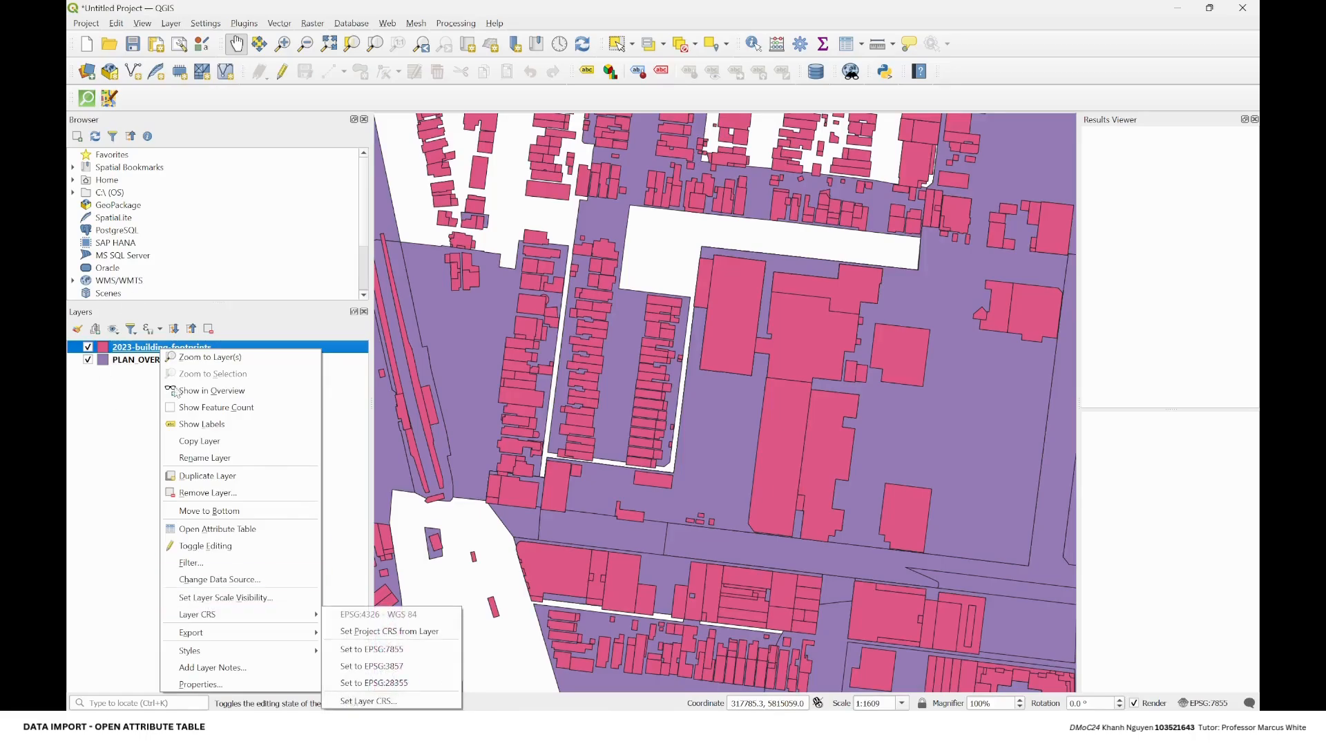
pyautogui.moveTo(217, 529)
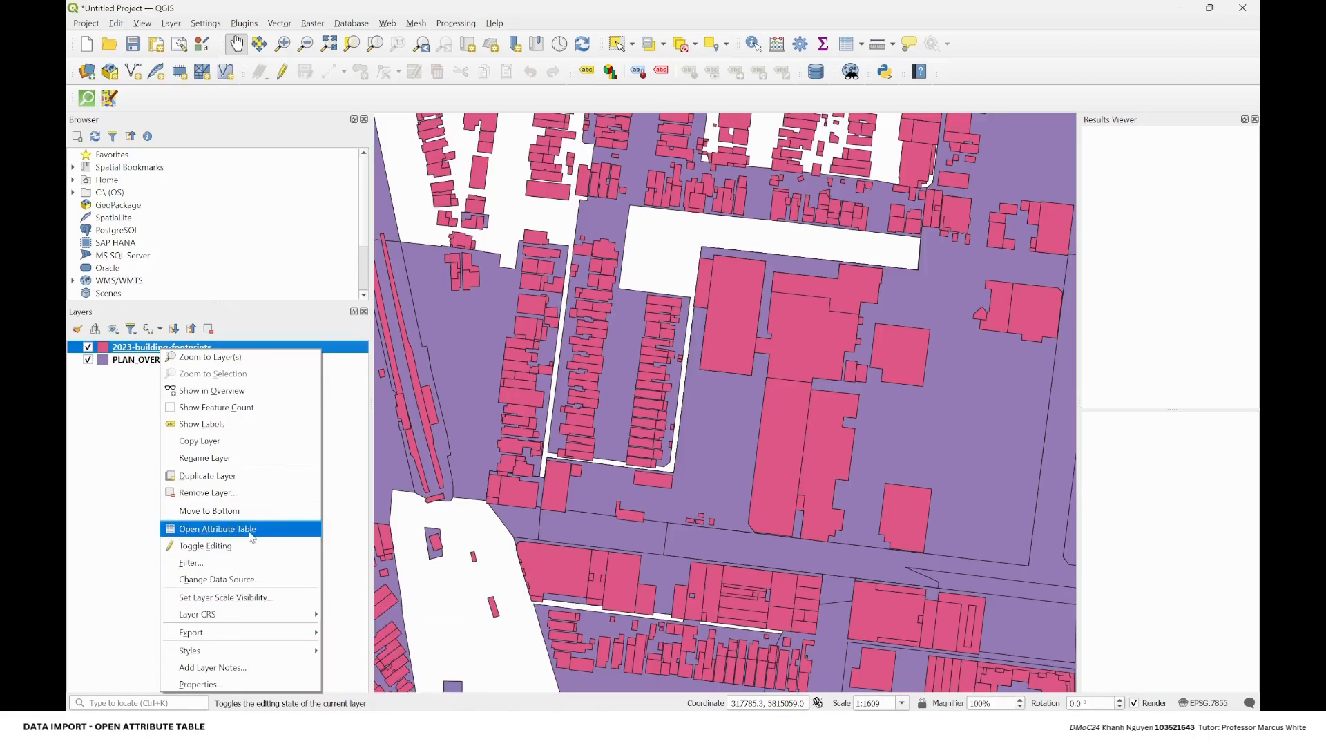
pyautogui.click(217, 529)
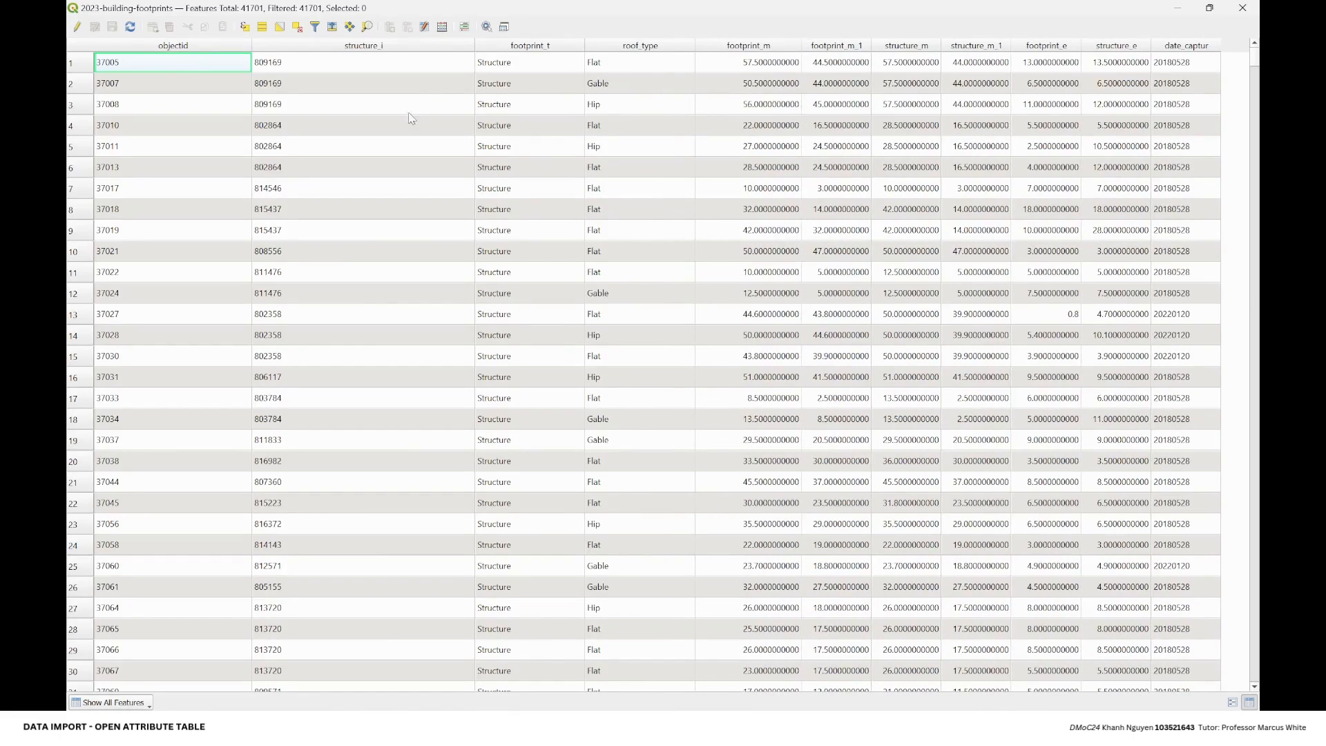
pyautogui.moveTo(169, 91)
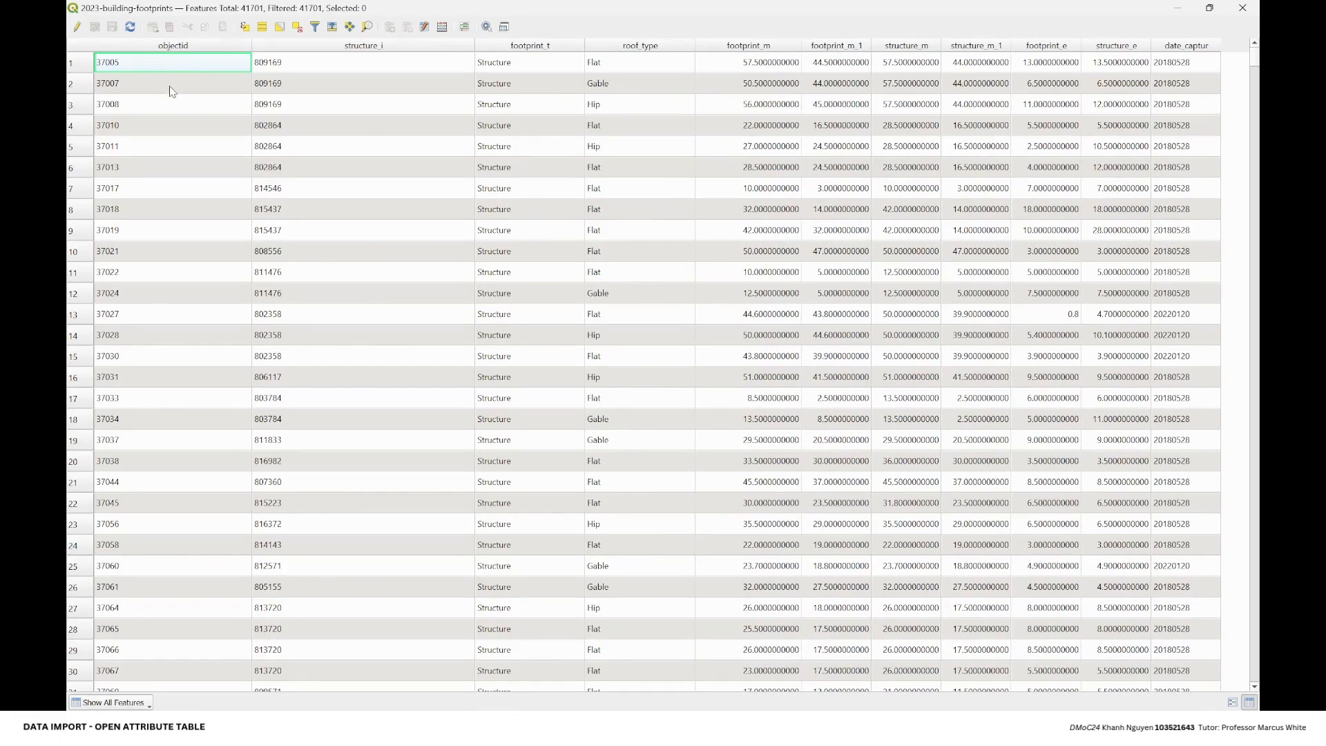
pyautogui.moveTo(522, 56)
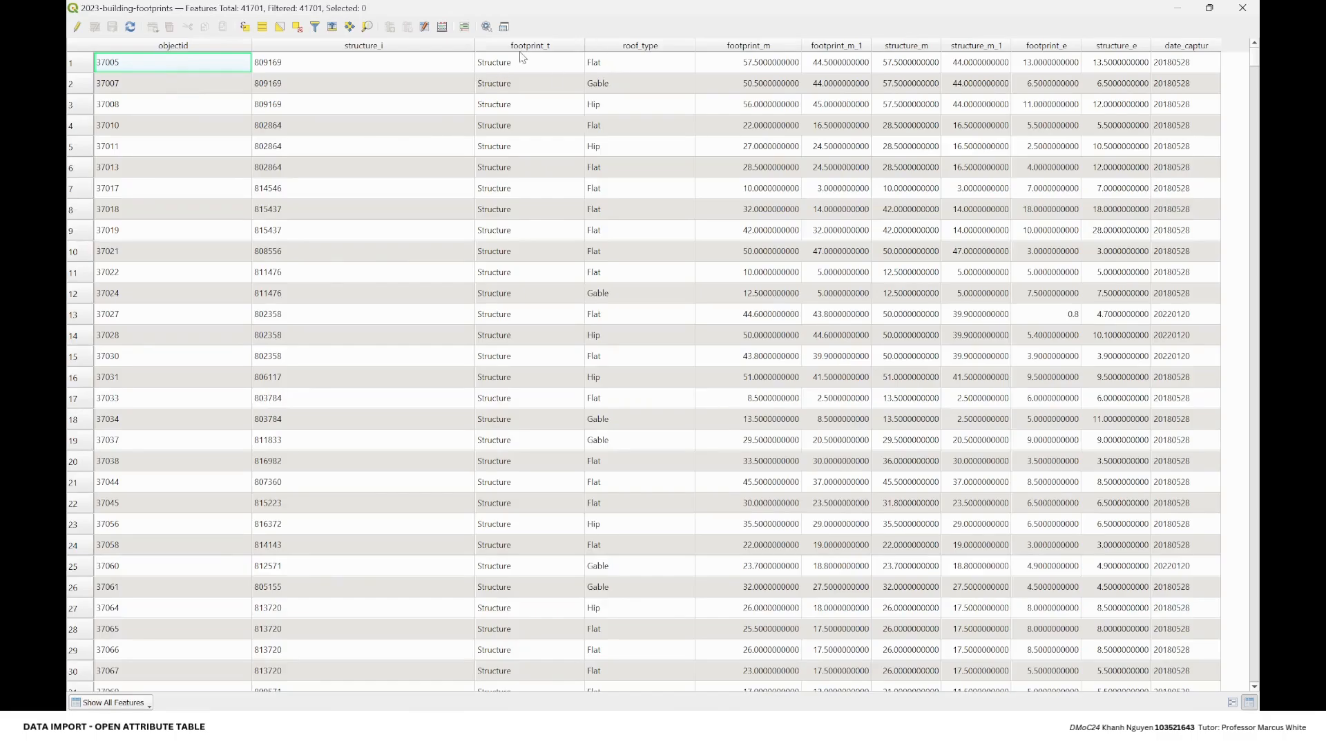
# Step: Inspect roof_type values such as Flat and Hip in the footprints attribute table
pyautogui.click(640, 62)
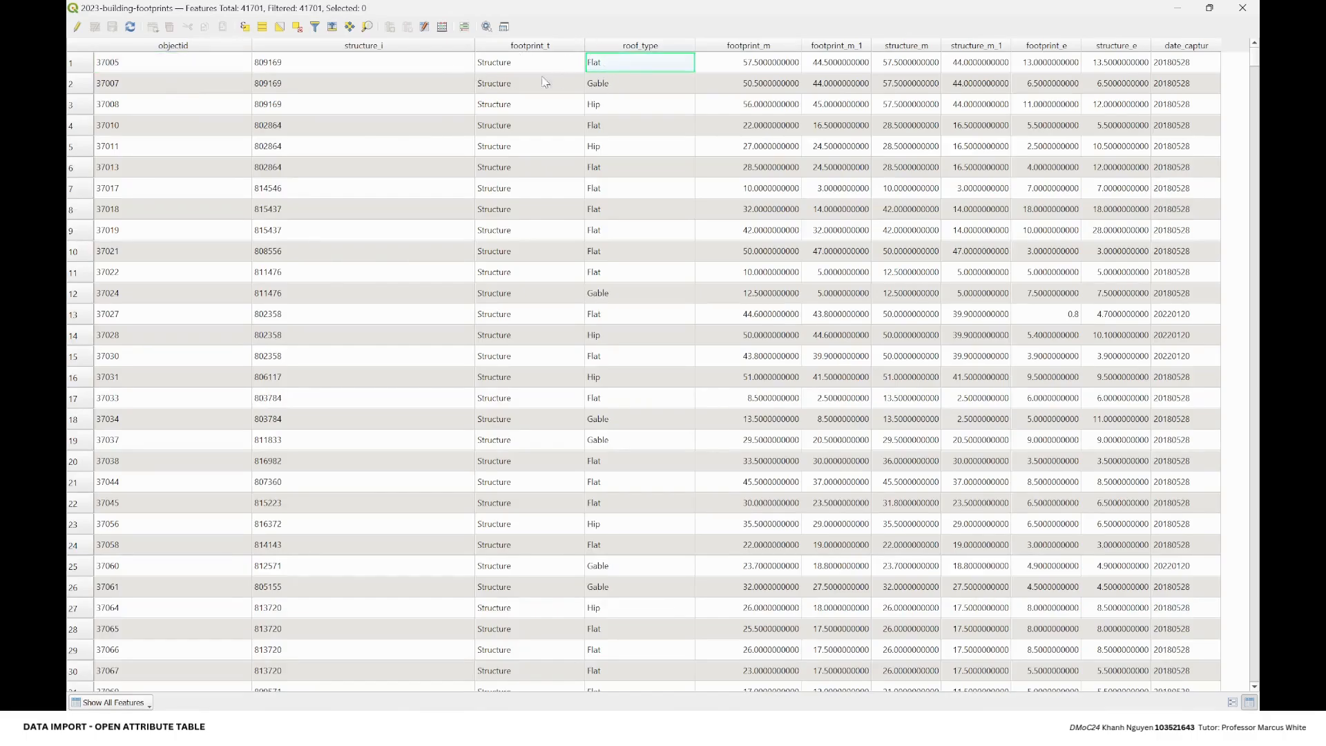
pyautogui.moveTo(801, 96)
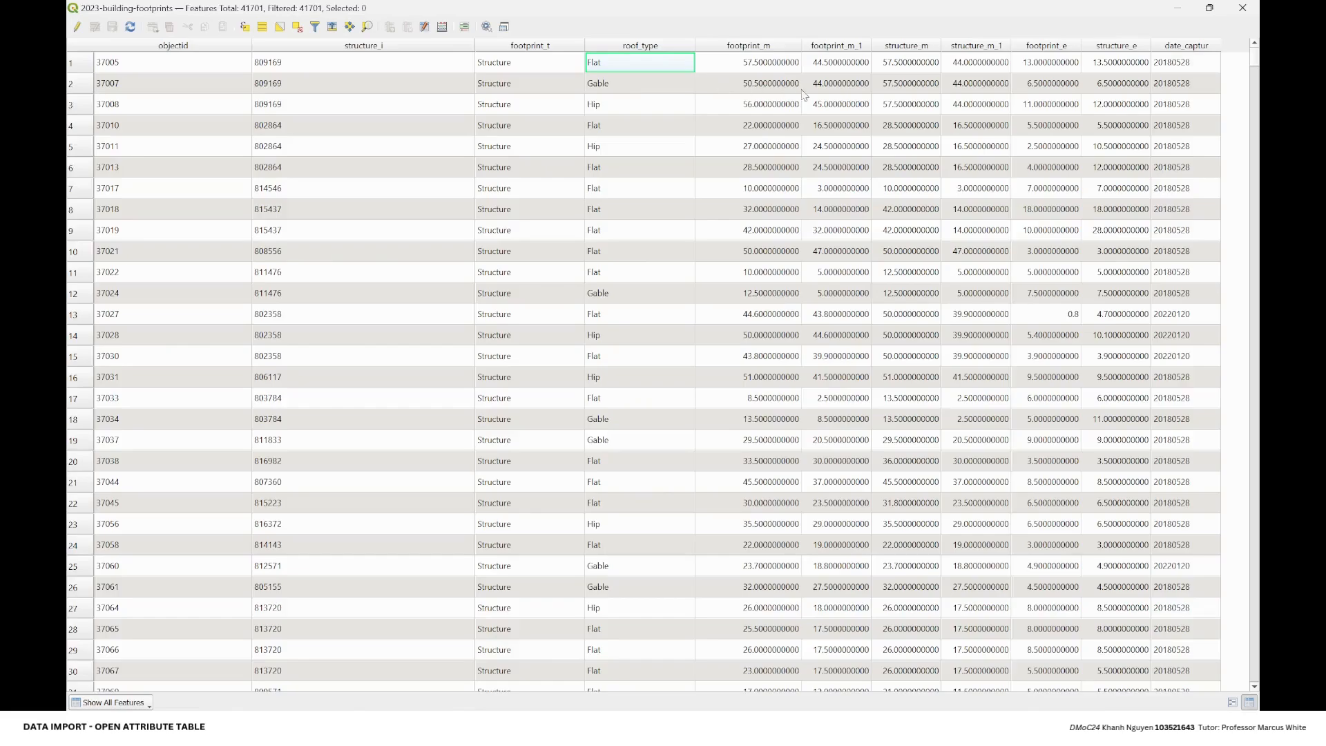
pyautogui.click(640, 523)
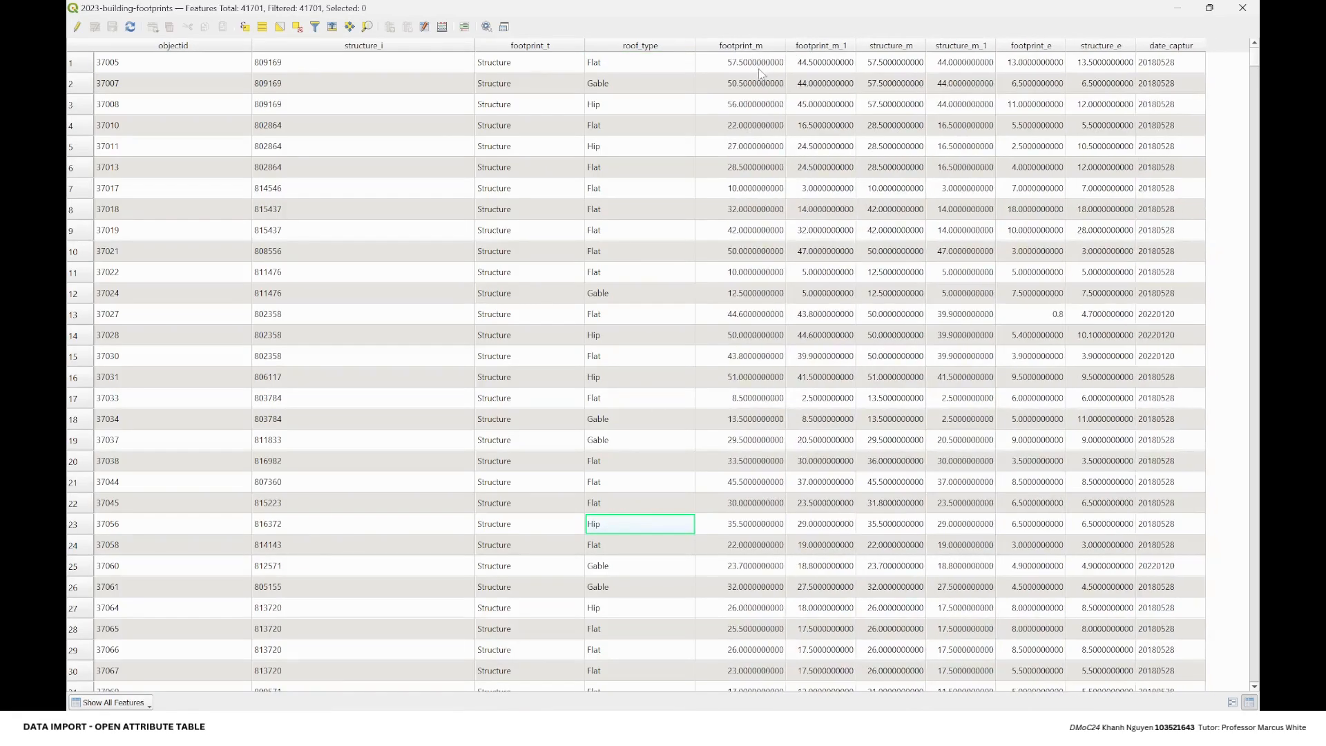
pyautogui.moveTo(852, 50)
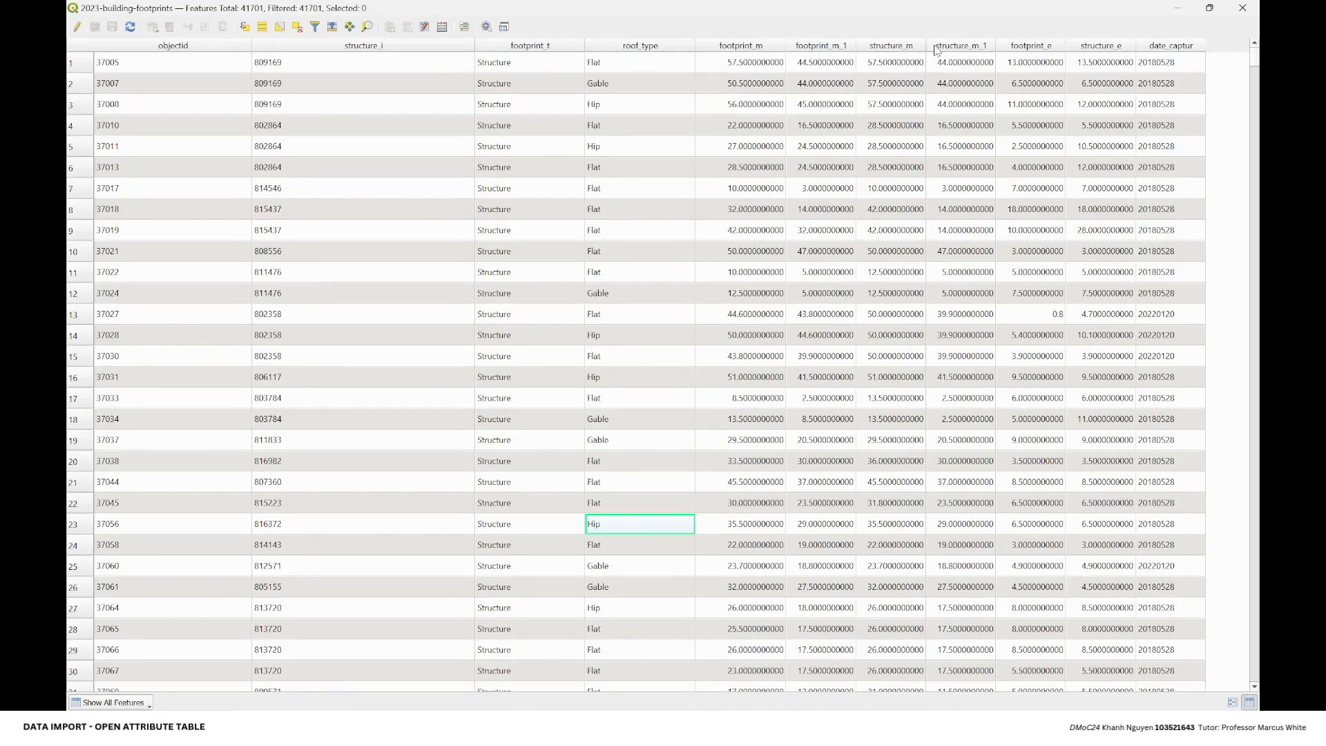
pyautogui.moveTo(1178, 69)
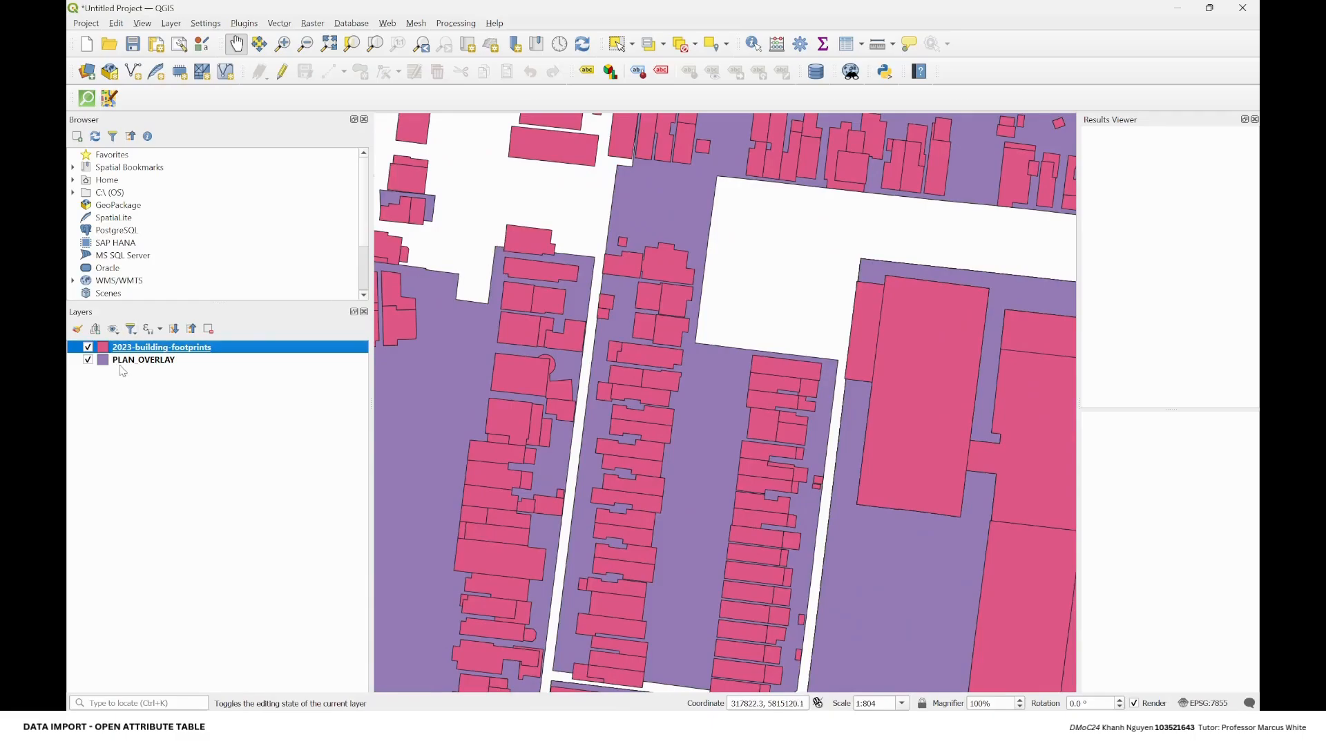
# Step: Open the PLAN_OVERLAY attribute table and scroll through its 2,239 features
pyautogui.click(142, 359)
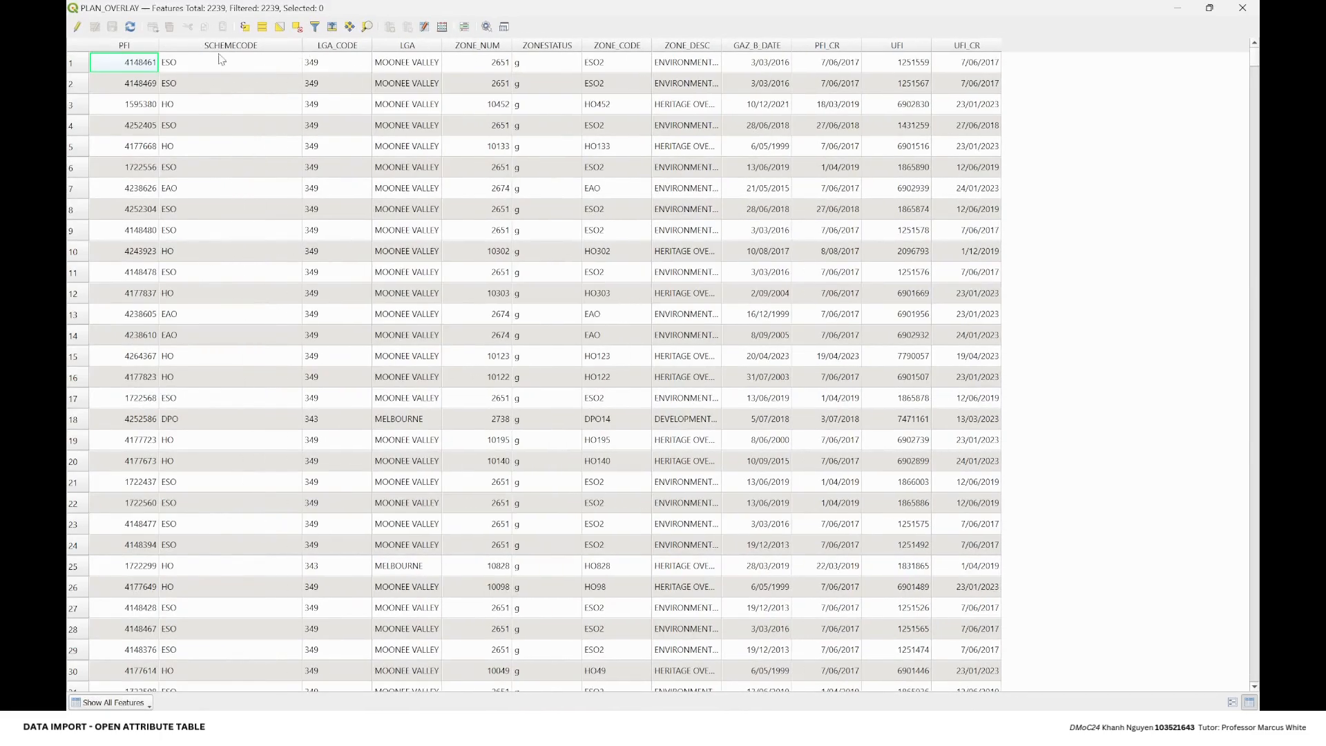
pyautogui.moveTo(362, 60)
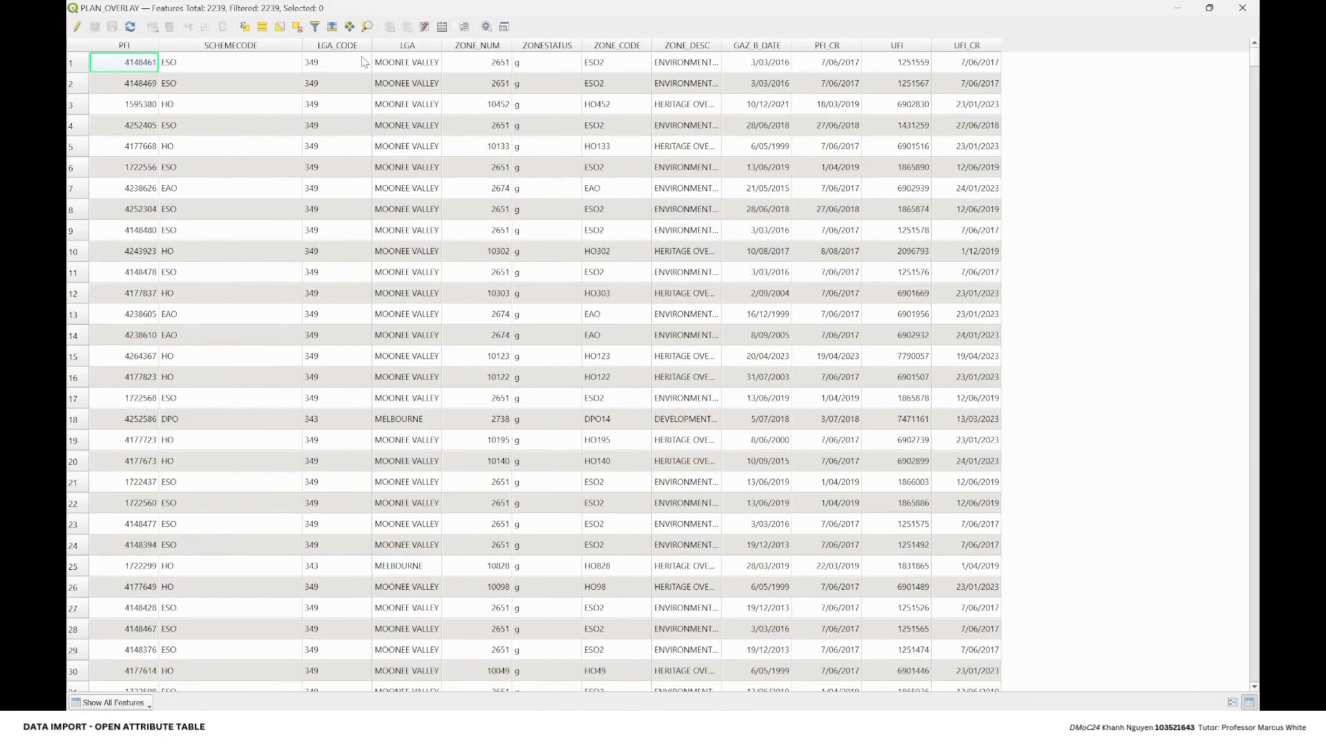
pyautogui.scroll(-3)
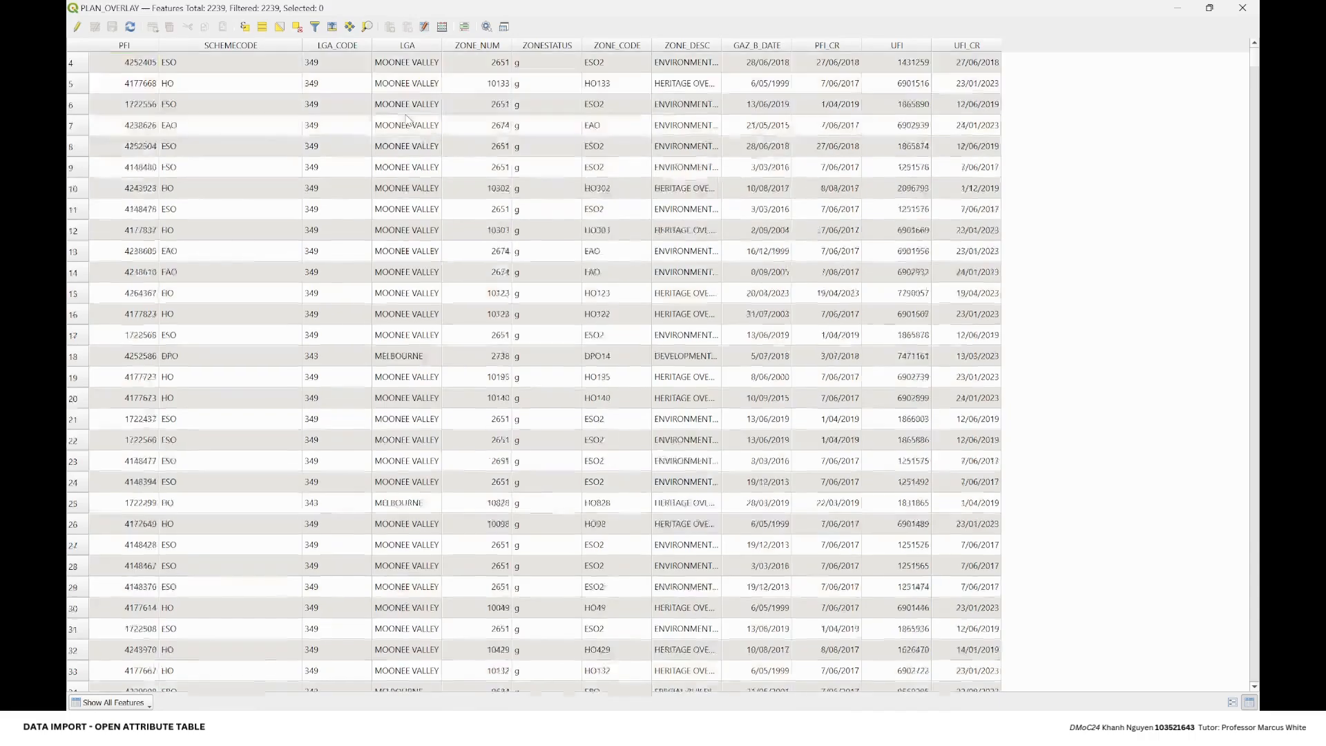